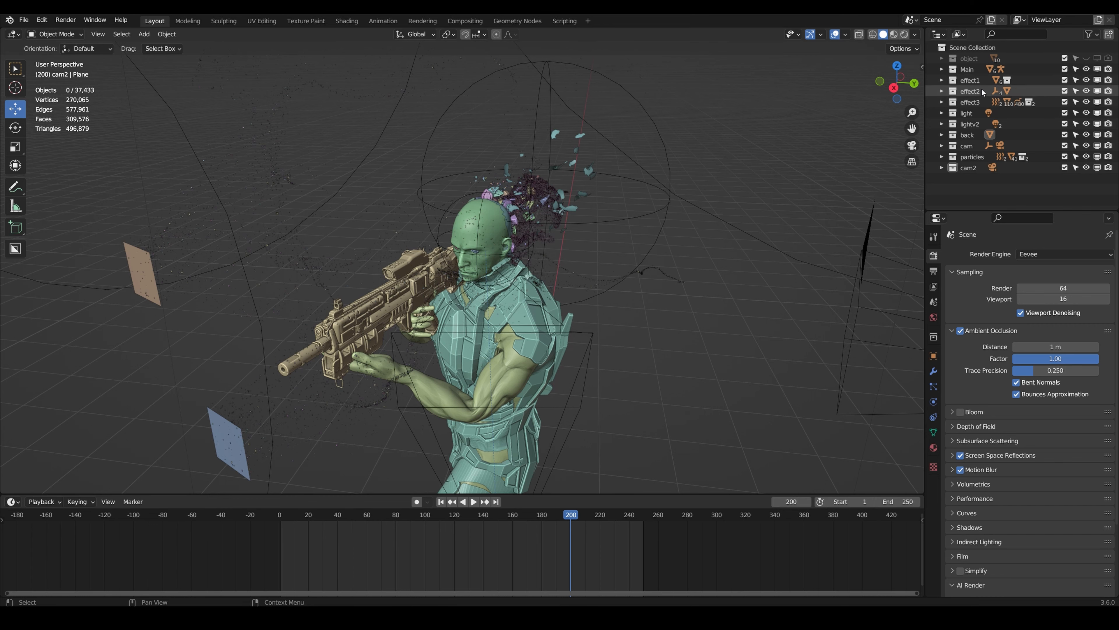
- Hide the effect2 cloth-shatter collection and scrub the dissolve to a late frame and back to the start
click(1107, 91)
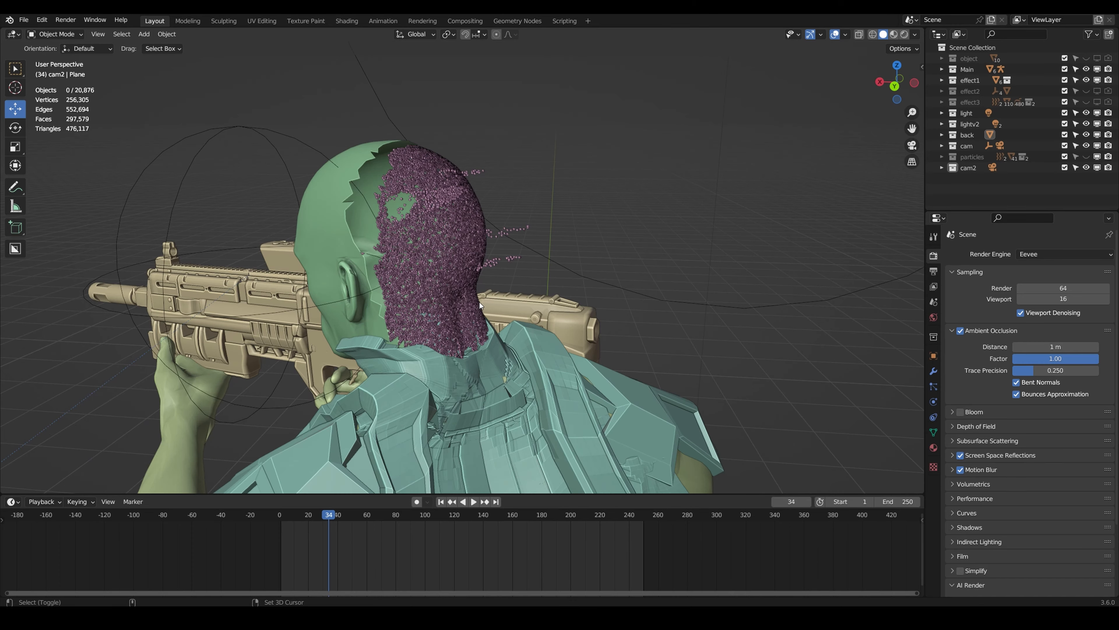
click(473, 501)
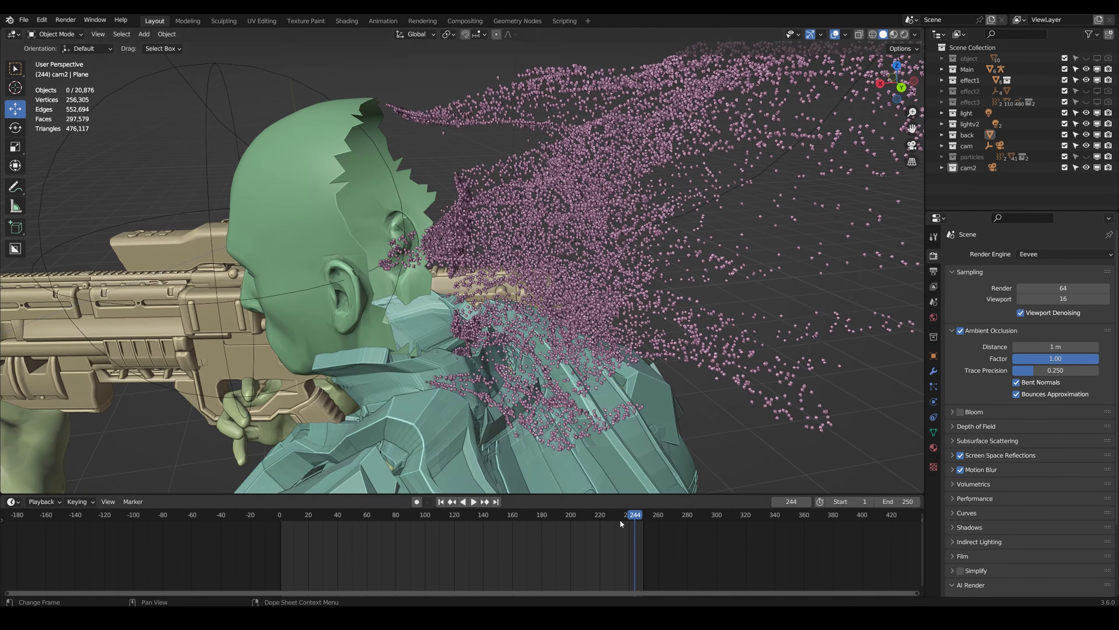
click(296, 514)
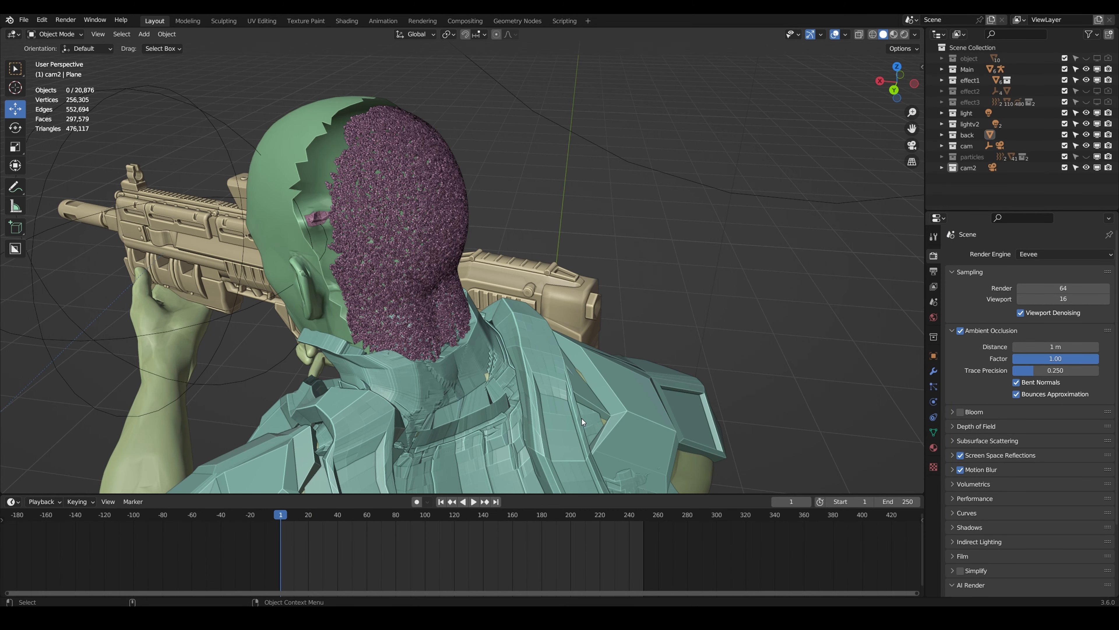
mouse_move(353, 272)
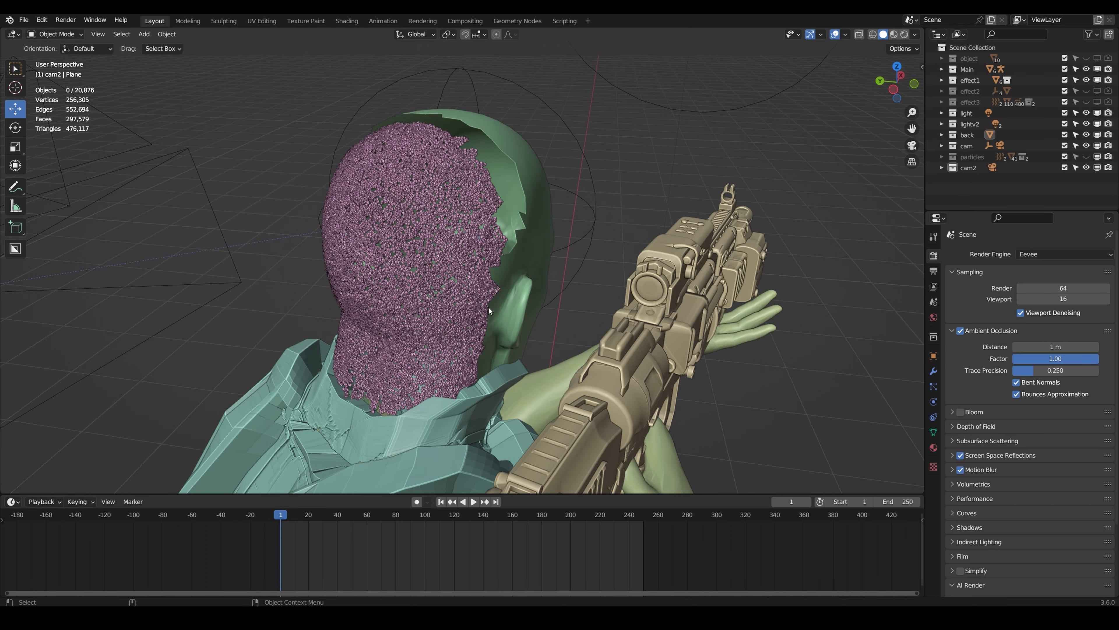
mouse_move(460, 301)
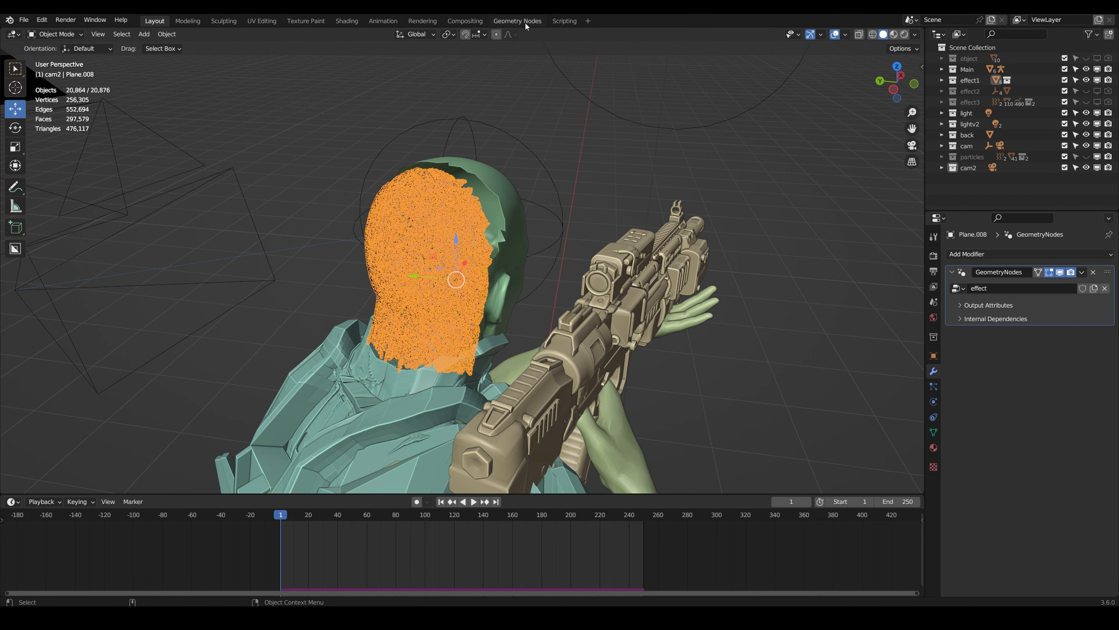
- Switch to the Geometry Nodes workspace to review the effect node tree
click(516, 20)
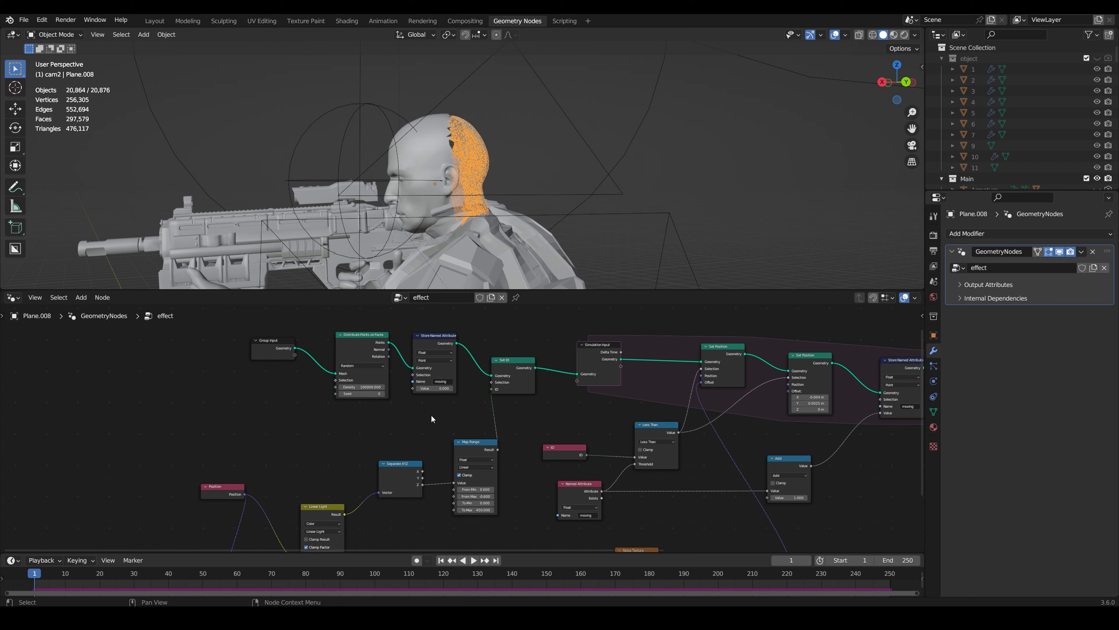
mouse_move(438, 420)
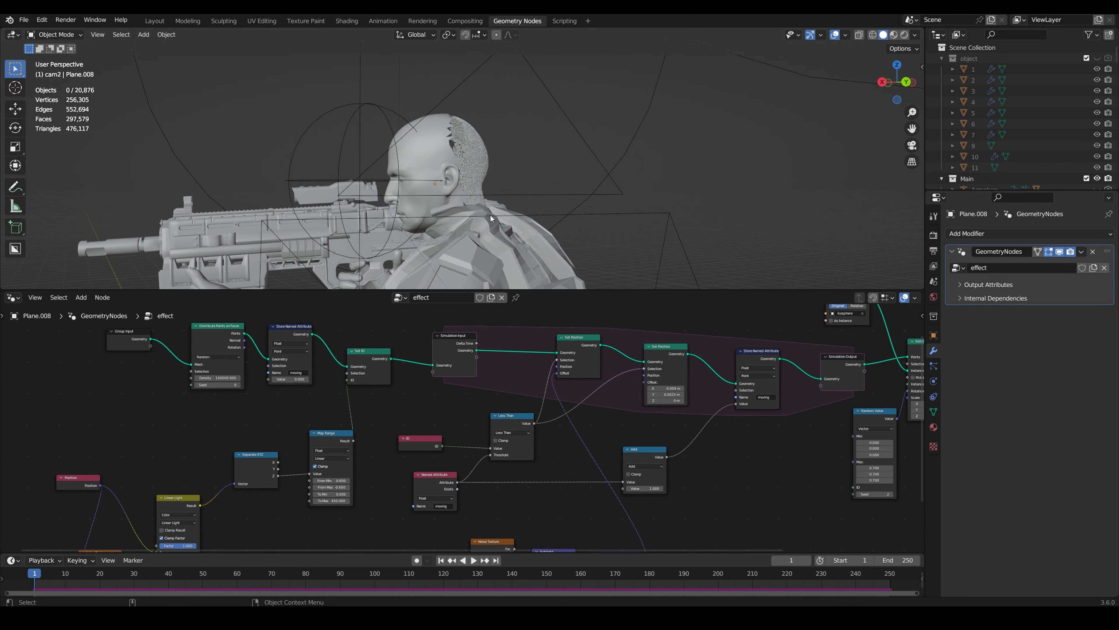
mouse_move(296, 171)
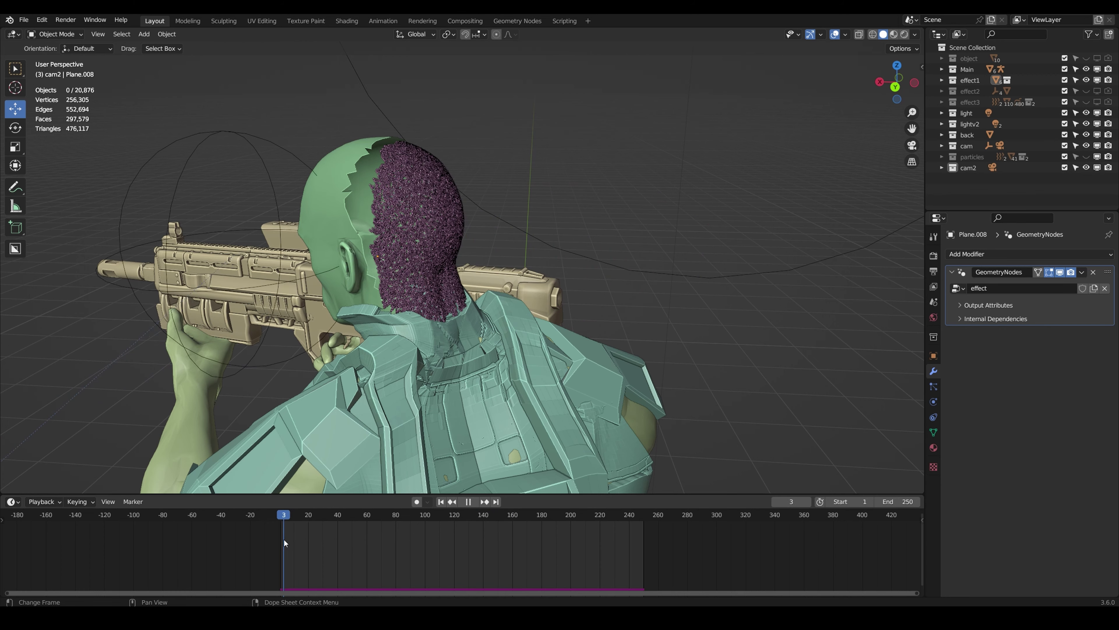
- Scrub the particle dissolve through the timeline to review its playback
click(320, 515)
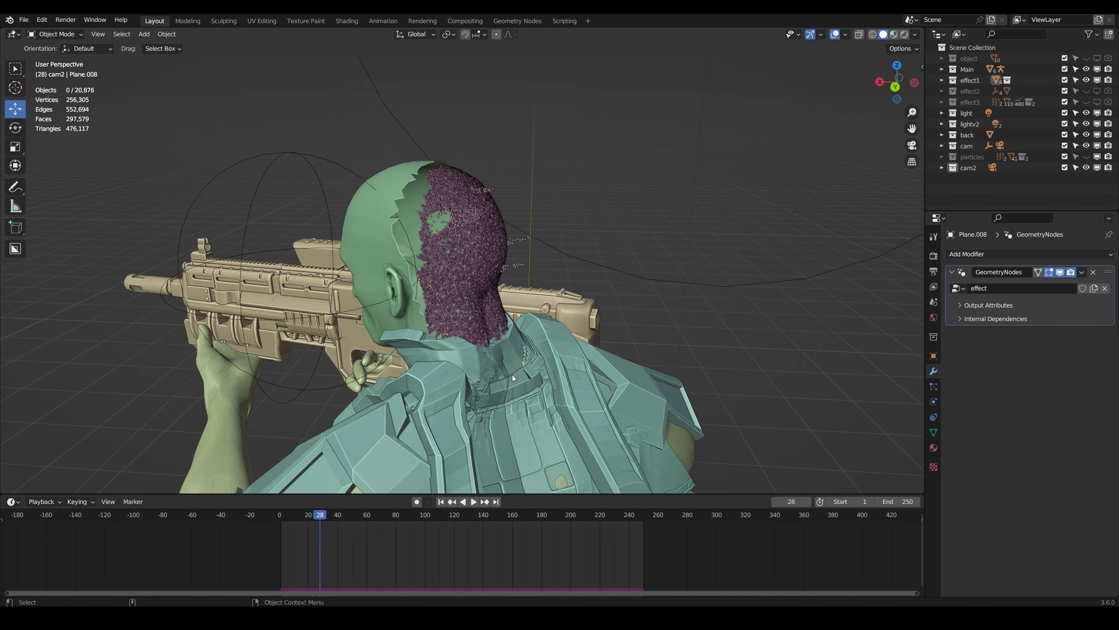
click(462, 501)
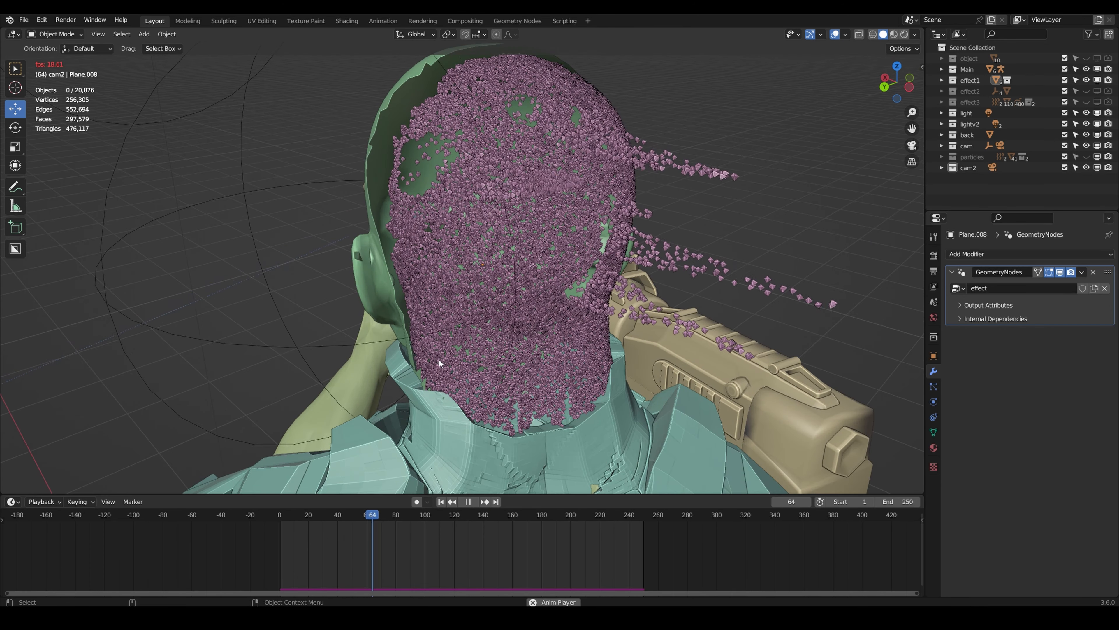
click(468, 501)
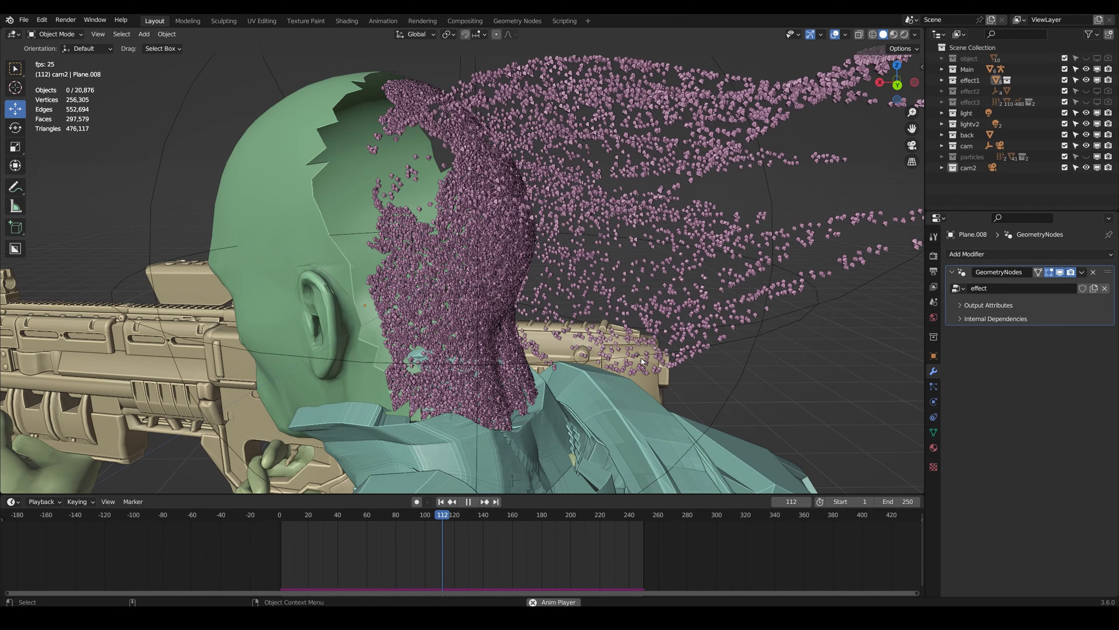
click(468, 502)
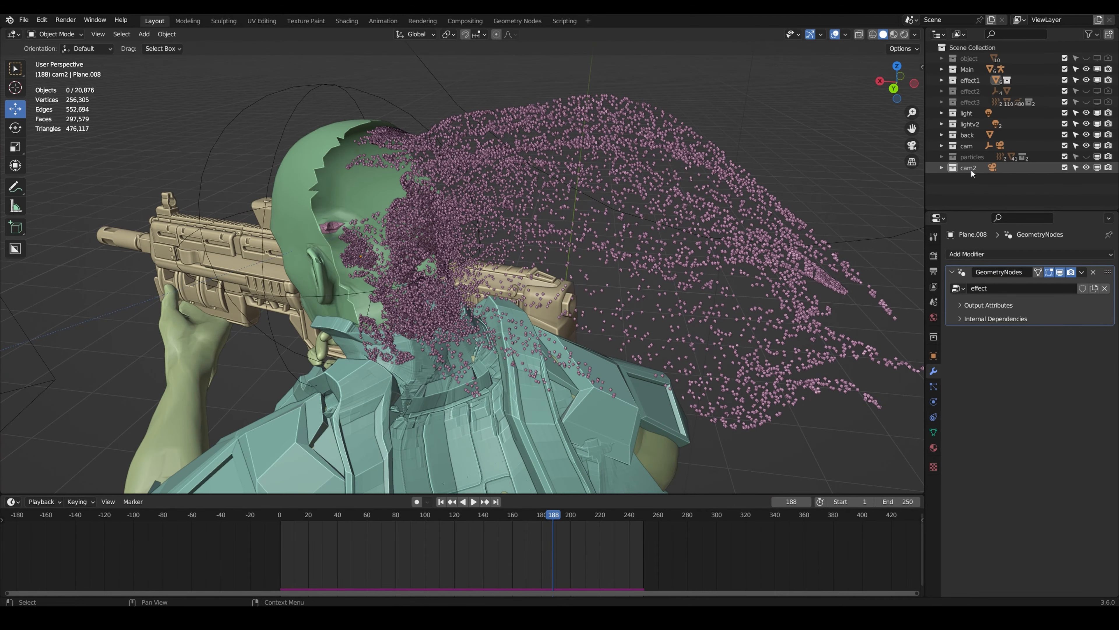
- Hide effect1, show the effect2 cloth-shatter collection, rewind and play its animation
click(1107, 79)
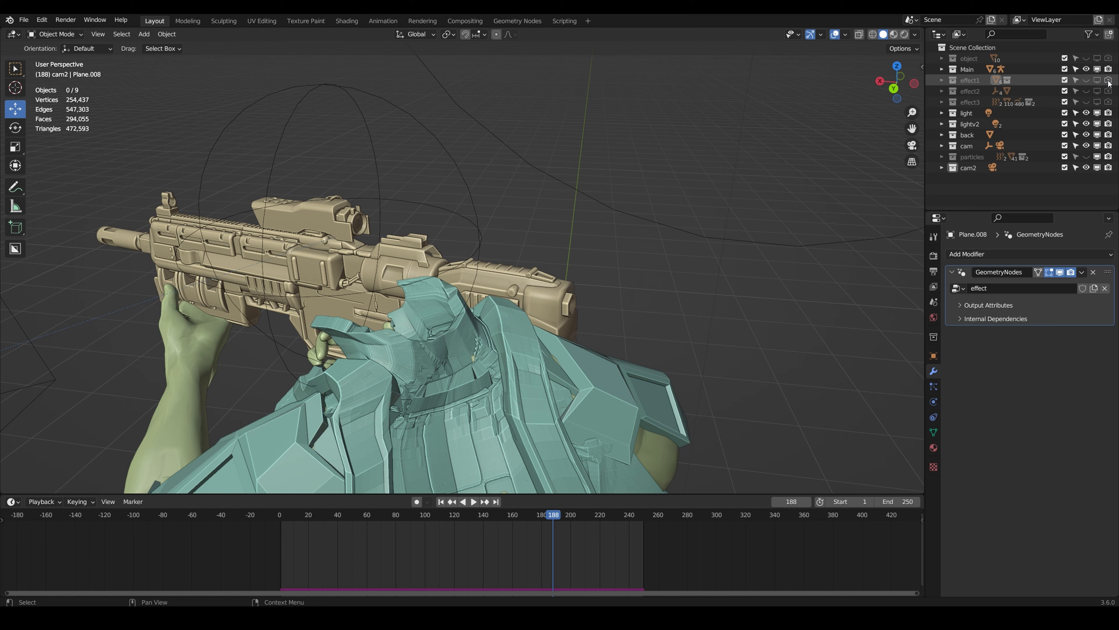
click(1109, 91)
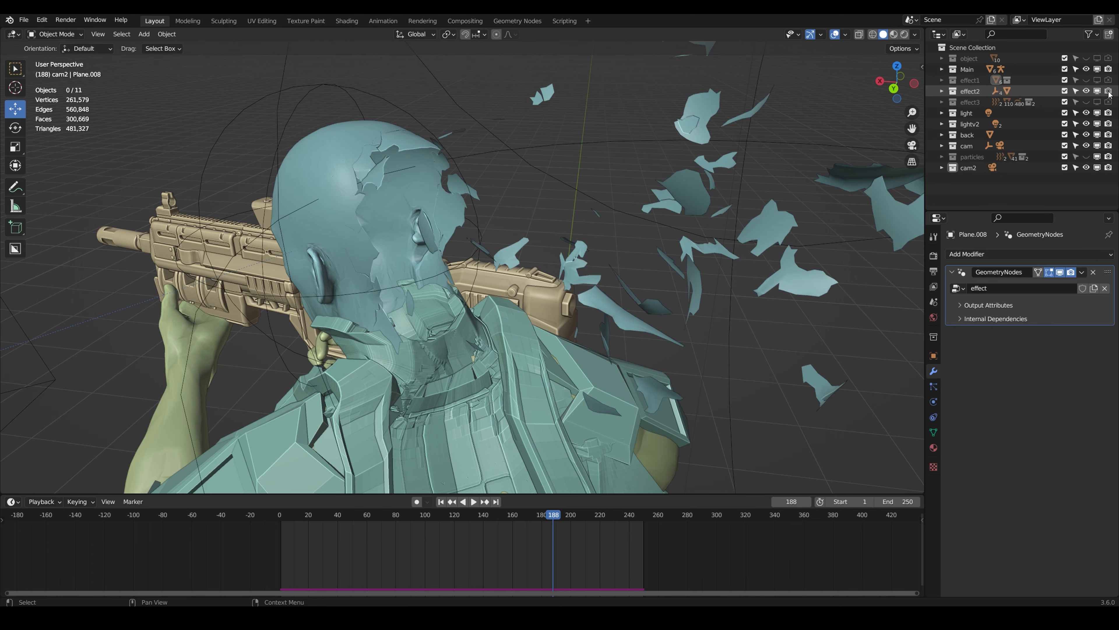
click(439, 502)
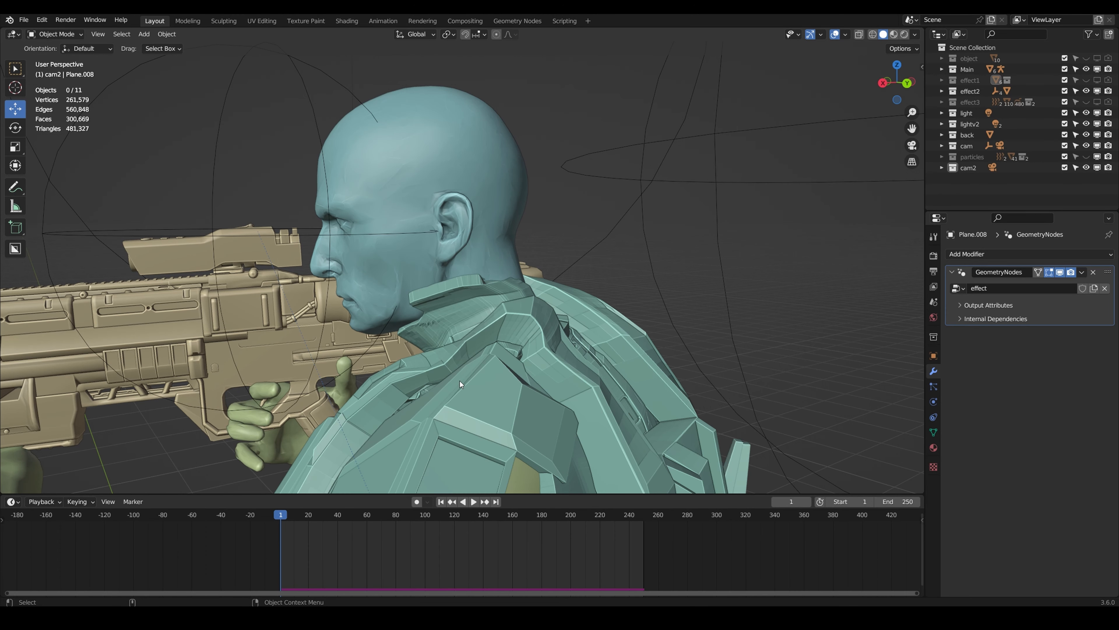
click(474, 502)
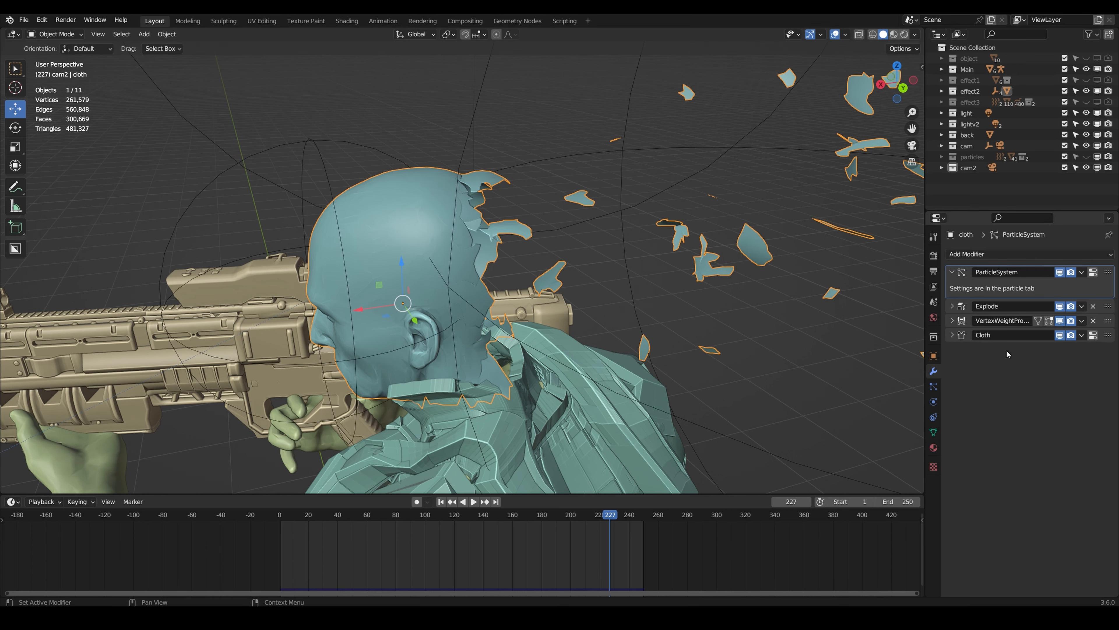
mouse_move(961, 289)
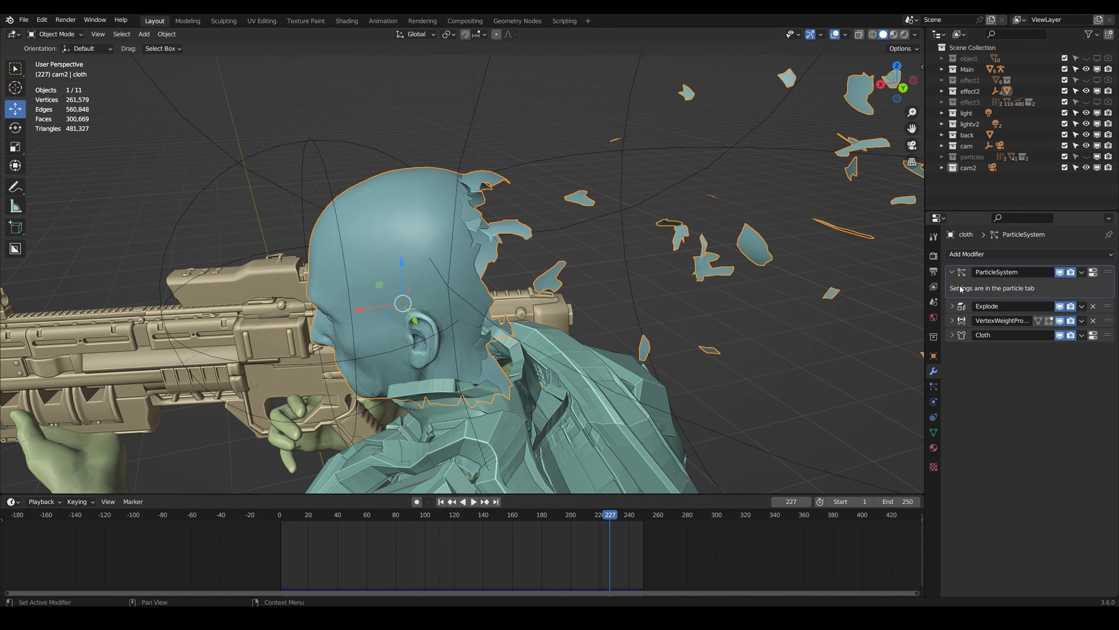
mouse_move(960, 289)
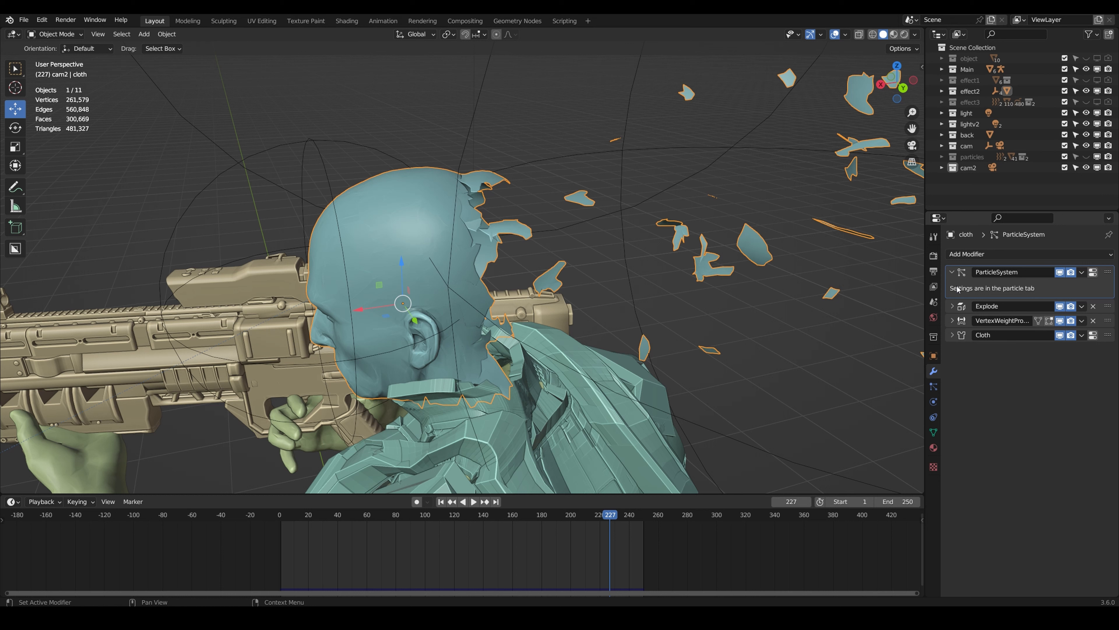
mouse_move(944, 321)
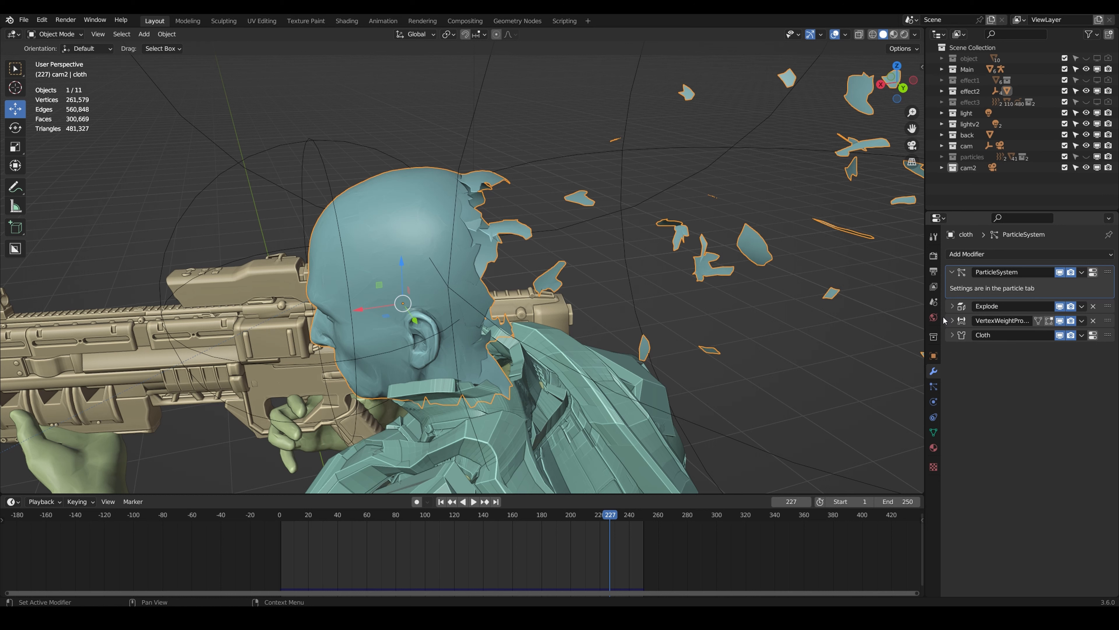
- Review the cloth head's particle settings with render as none and effect2 effector collection, then its modifier stack
click(933, 386)
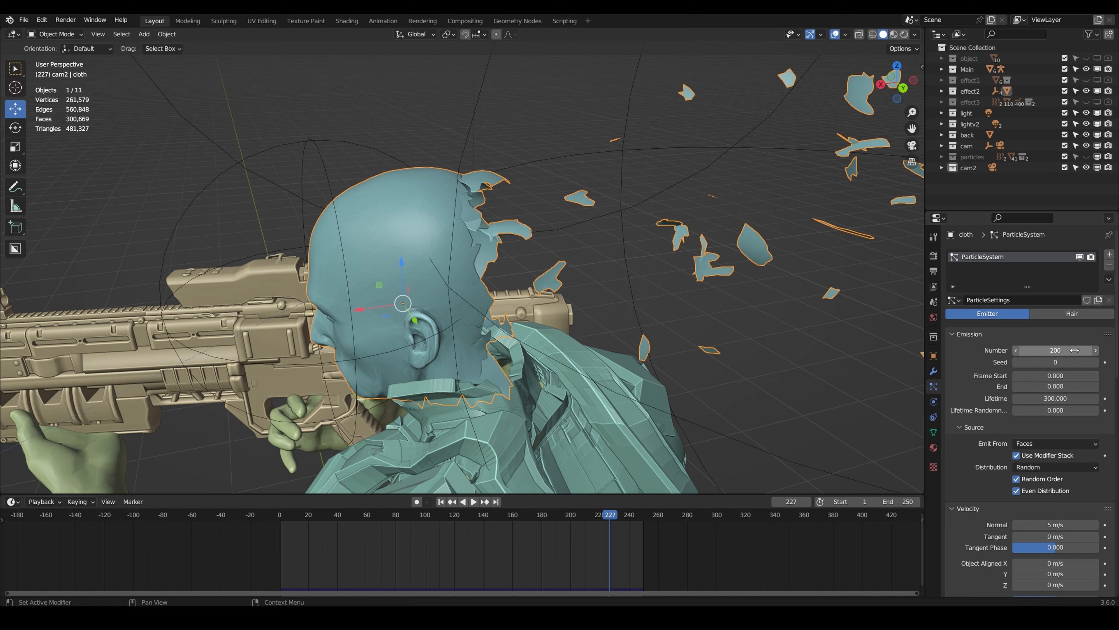
scroll(down, 3)
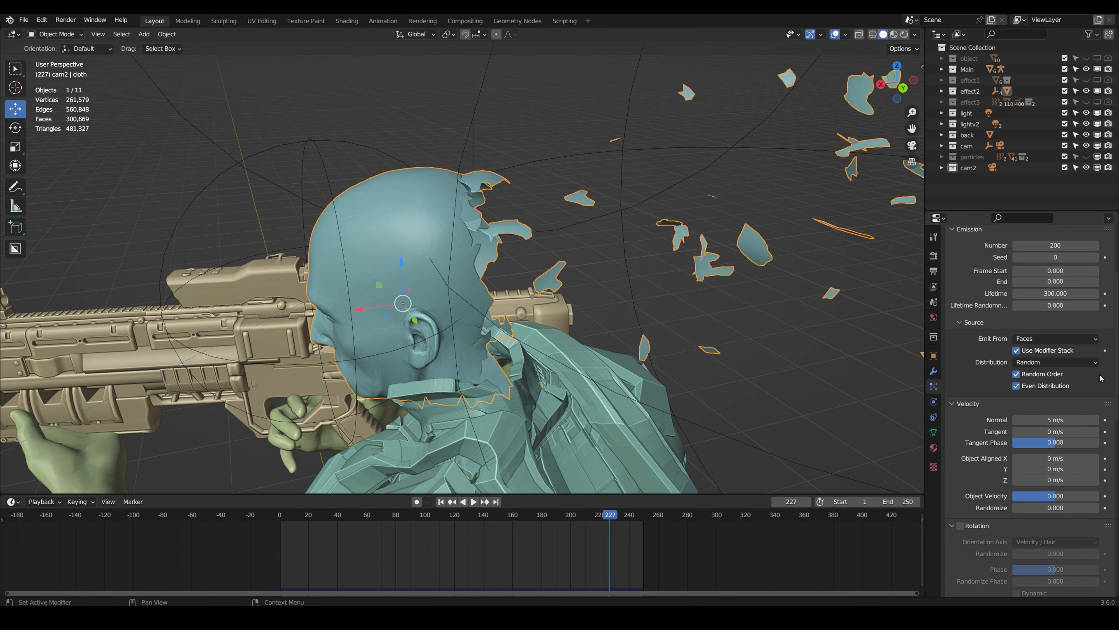
scroll(down, 3)
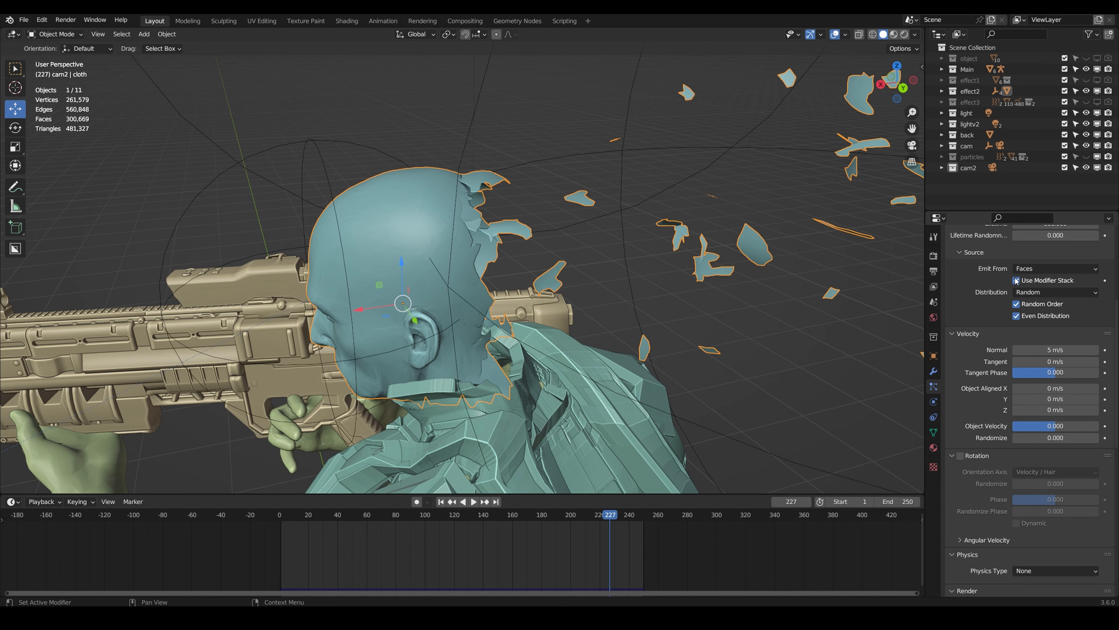
scroll(down, 3)
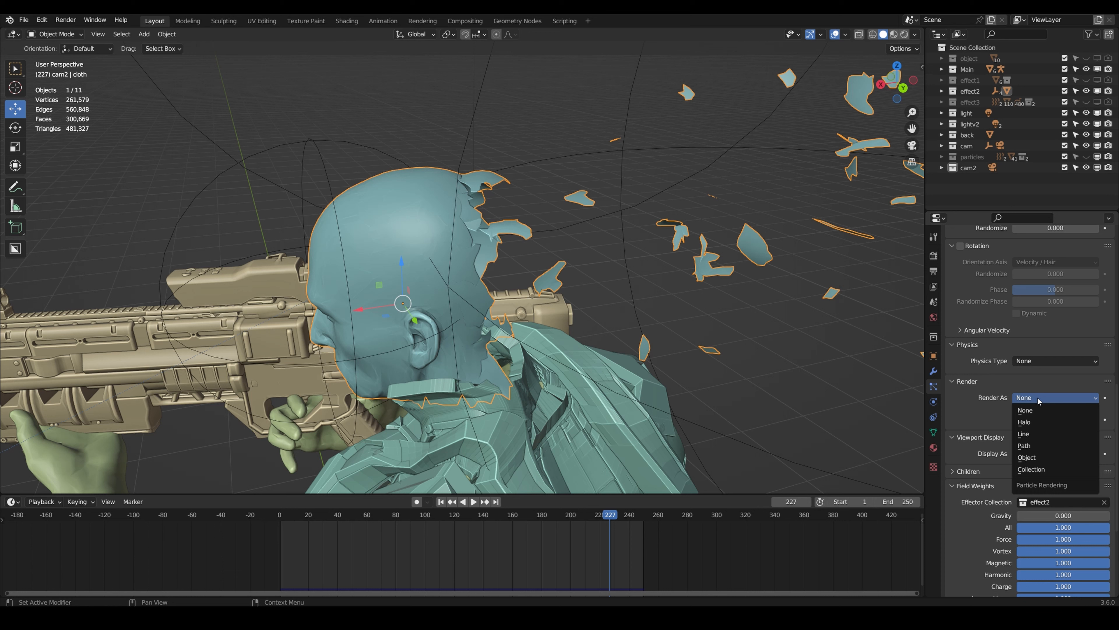
click(1025, 409)
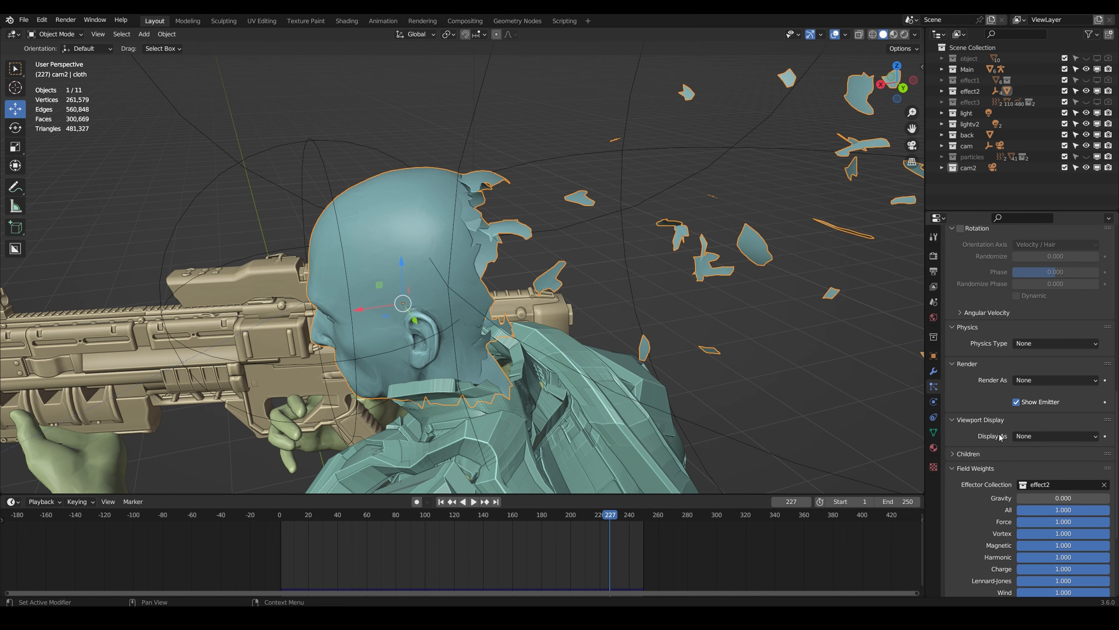
scroll(down, 3)
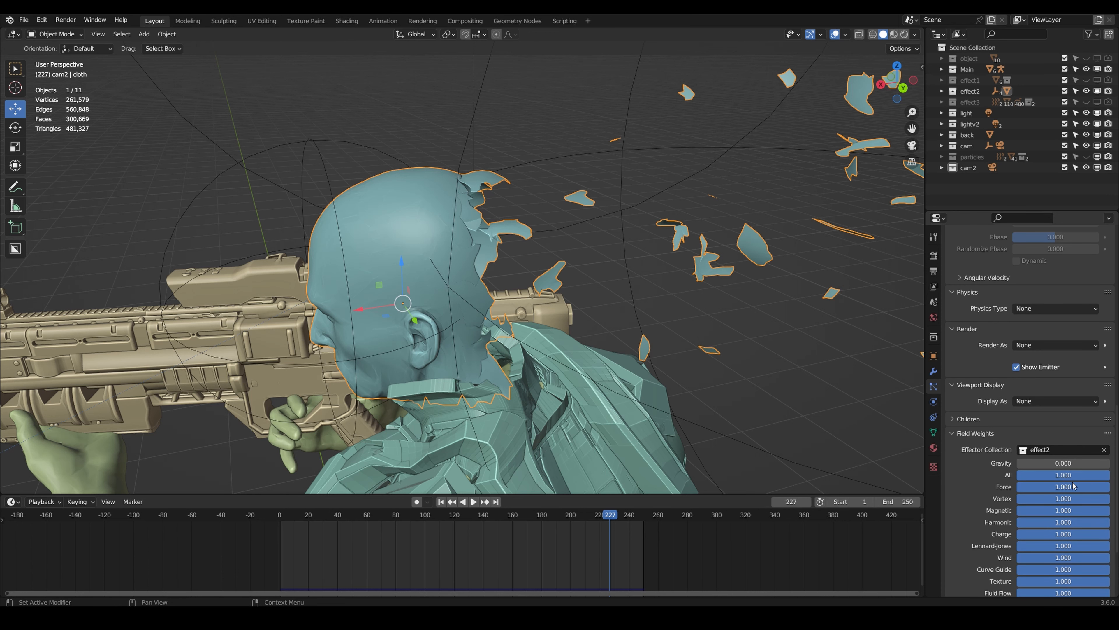
mouse_move(1042, 474)
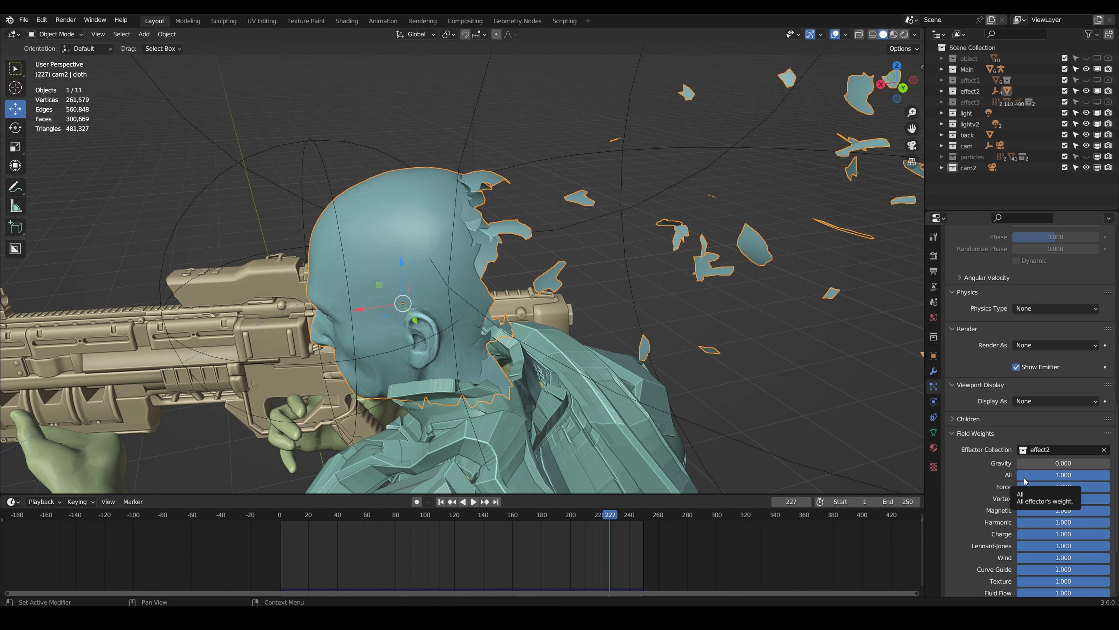
mouse_move(633, 403)
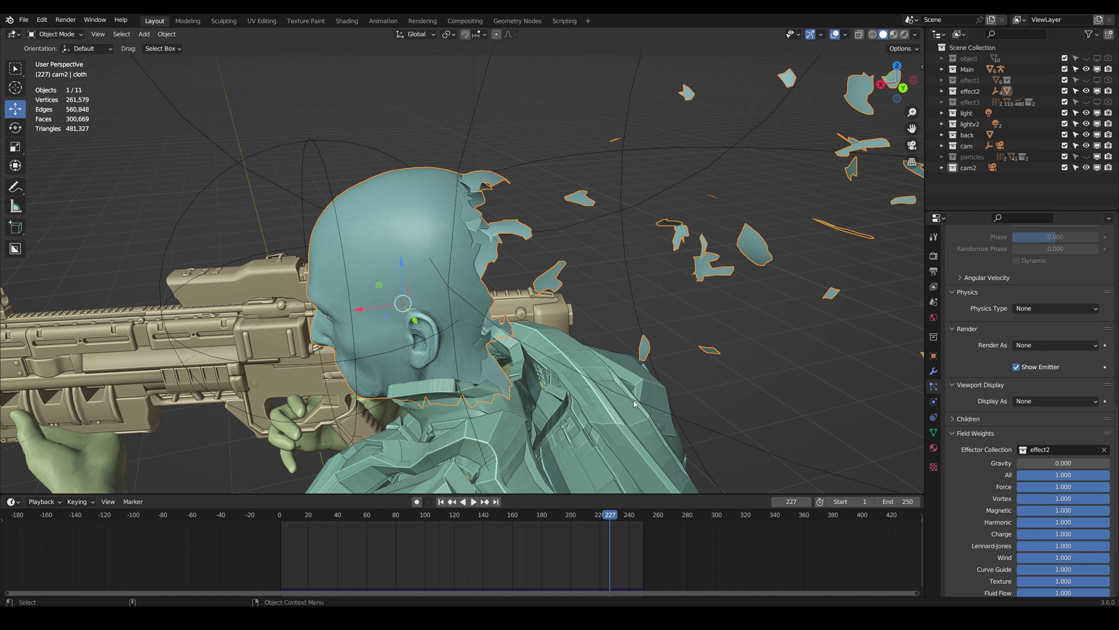
scroll(down, 3)
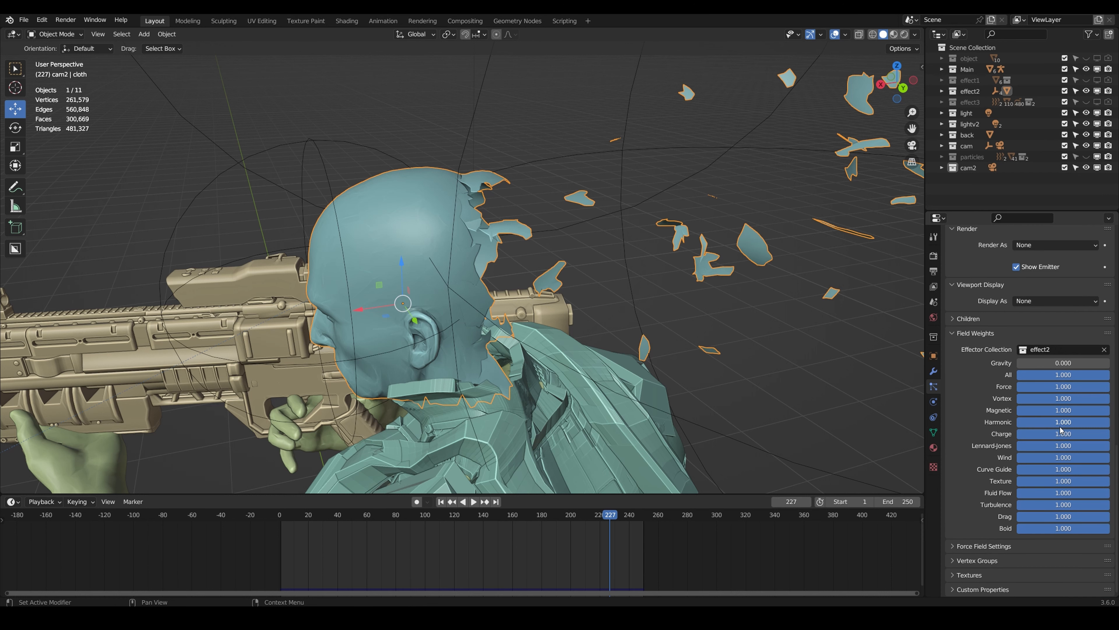
scroll(up, 3)
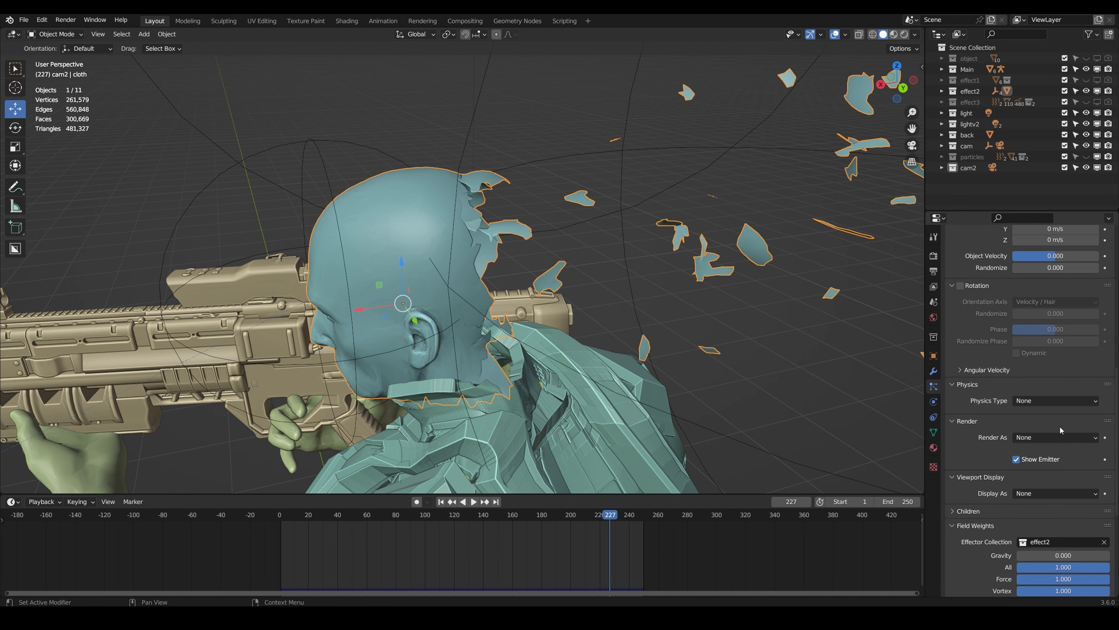
click(932, 370)
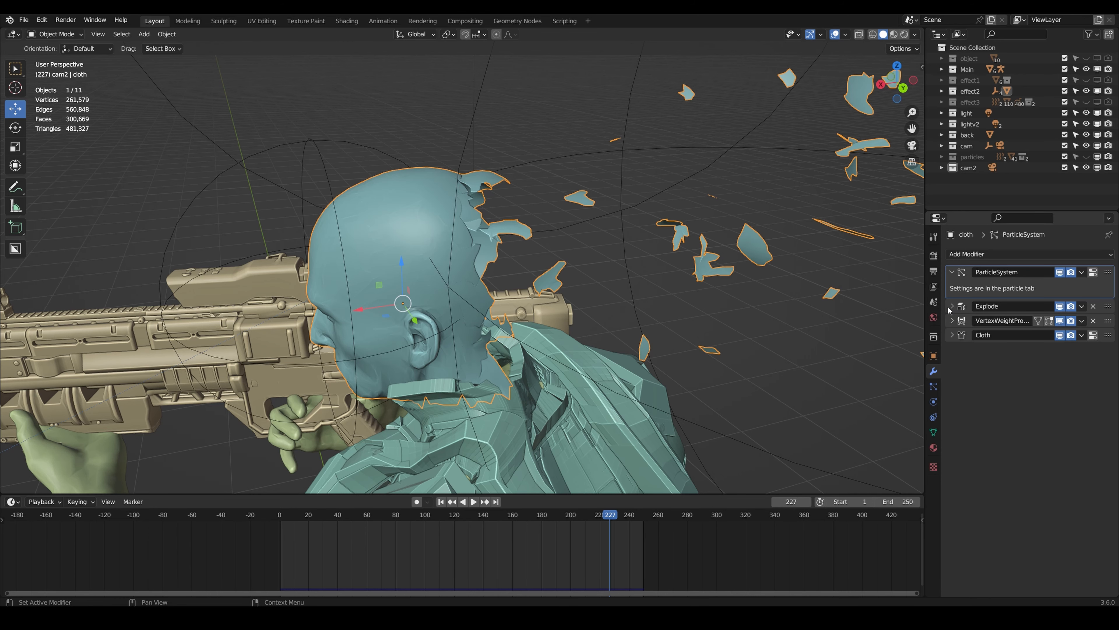
- Expand the Explode and VertexWeightProximity modifiers targeting Empty with Group between 0.9 and 1 m
click(952, 306)
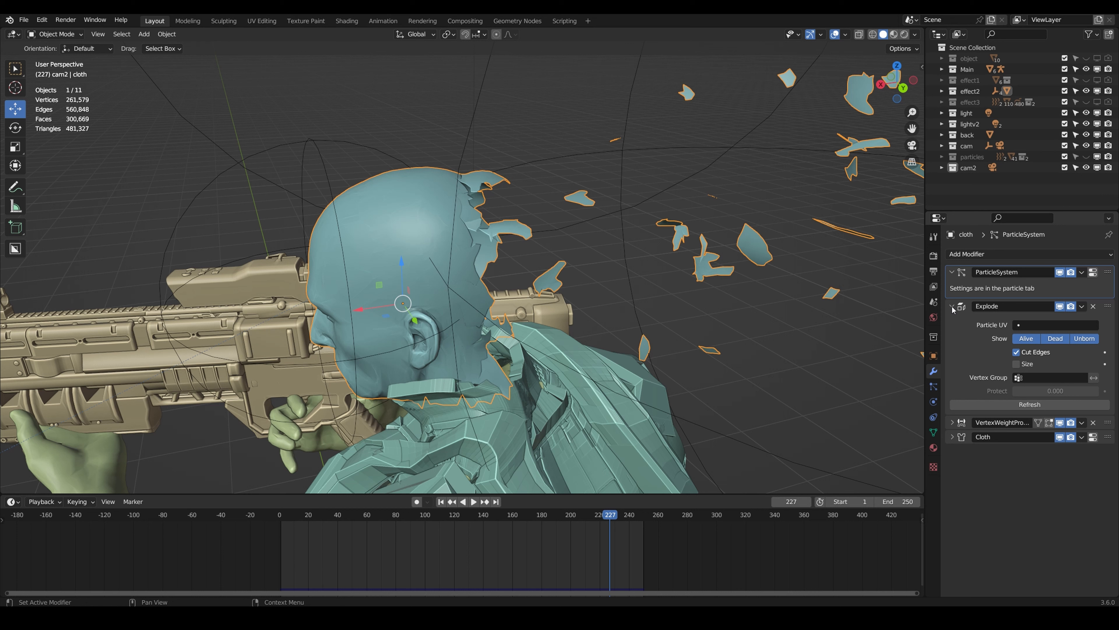
click(951, 306)
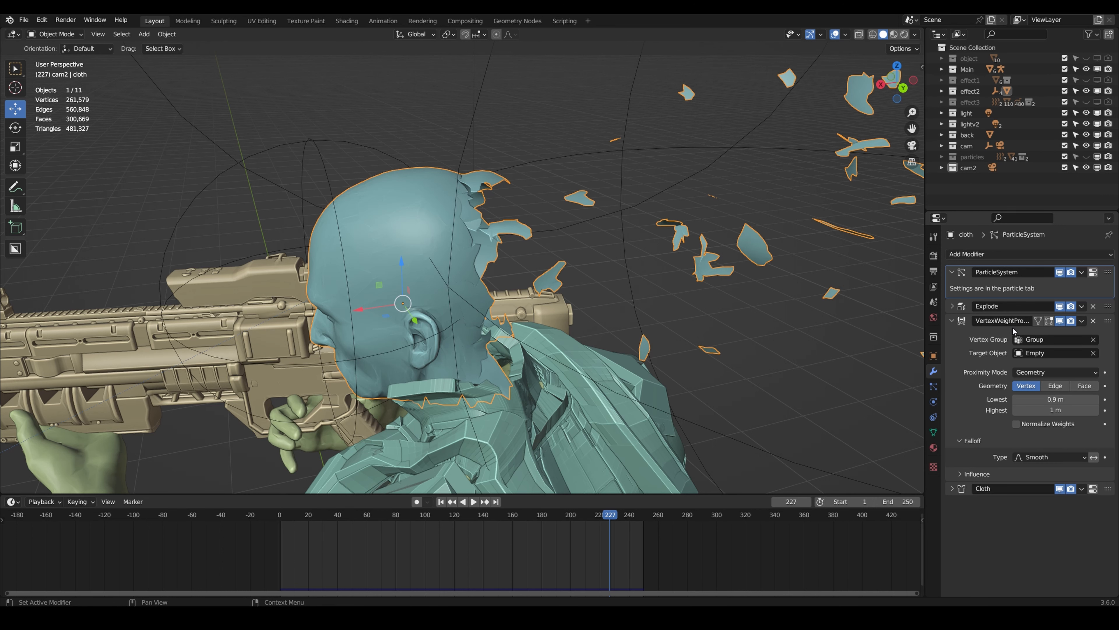
mouse_move(1027, 452)
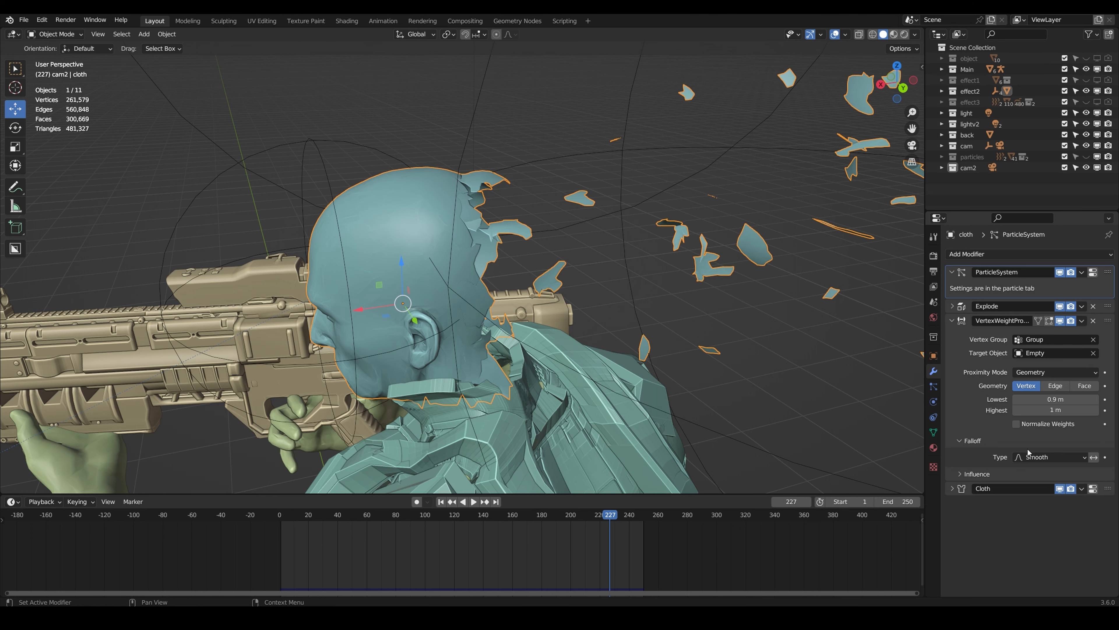
mouse_move(991, 358)
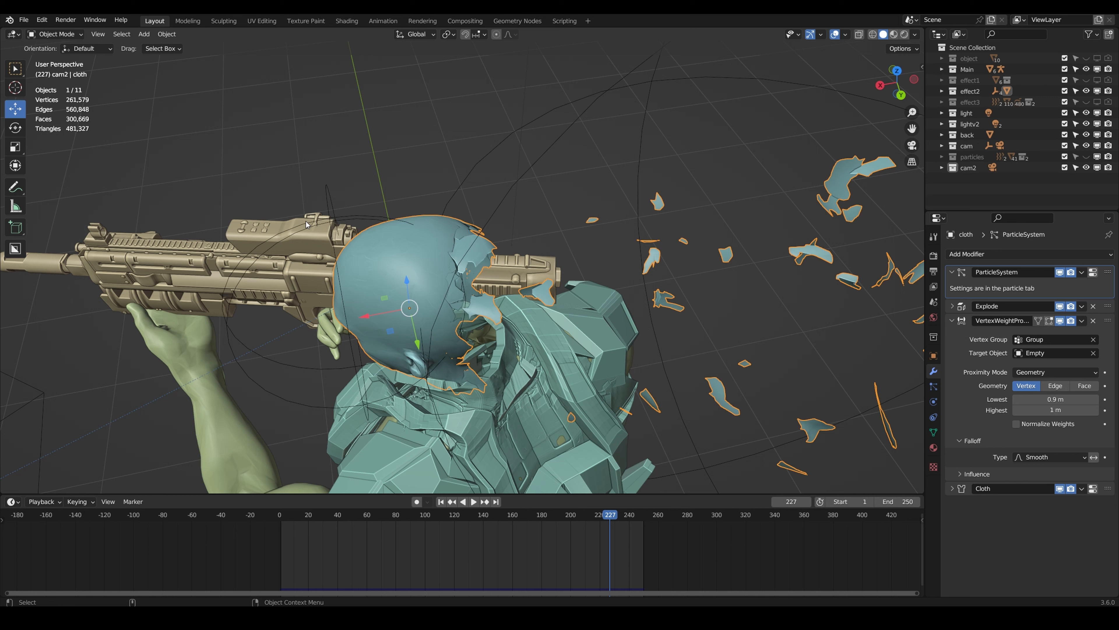
click(55, 34)
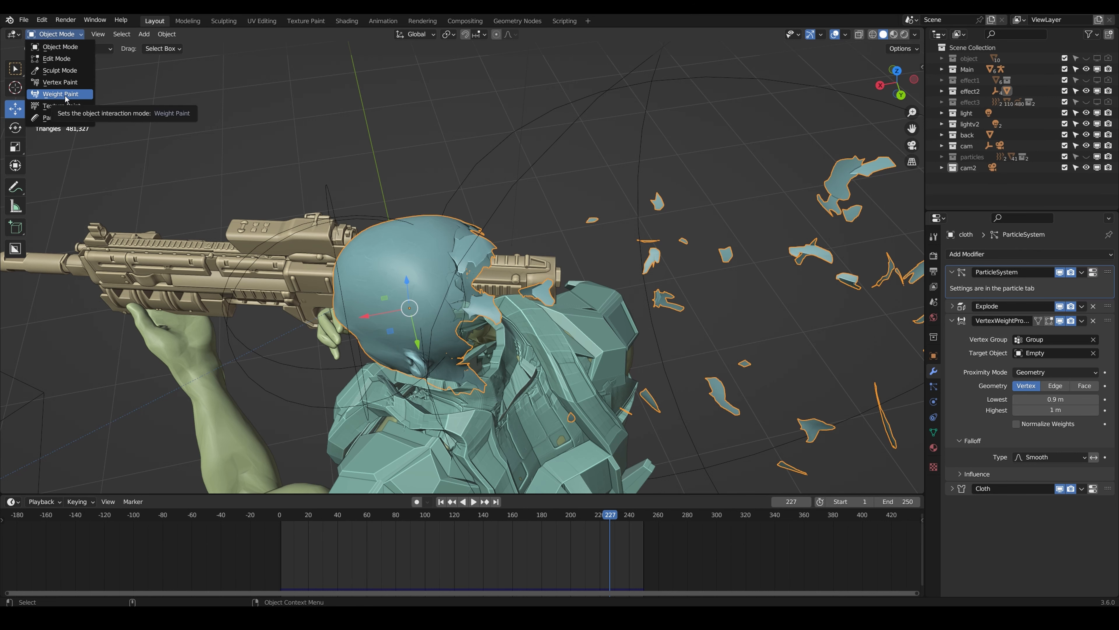
- Switch the head to Weight Paint mode and check its fully red weights at earlier frames
click(60, 93)
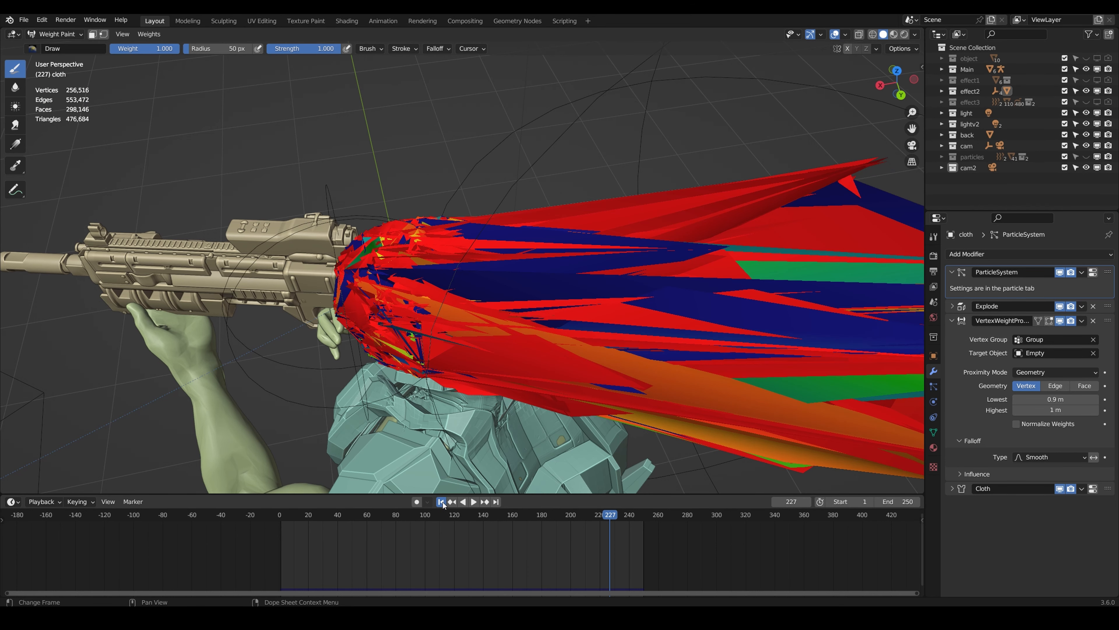
click(473, 501)
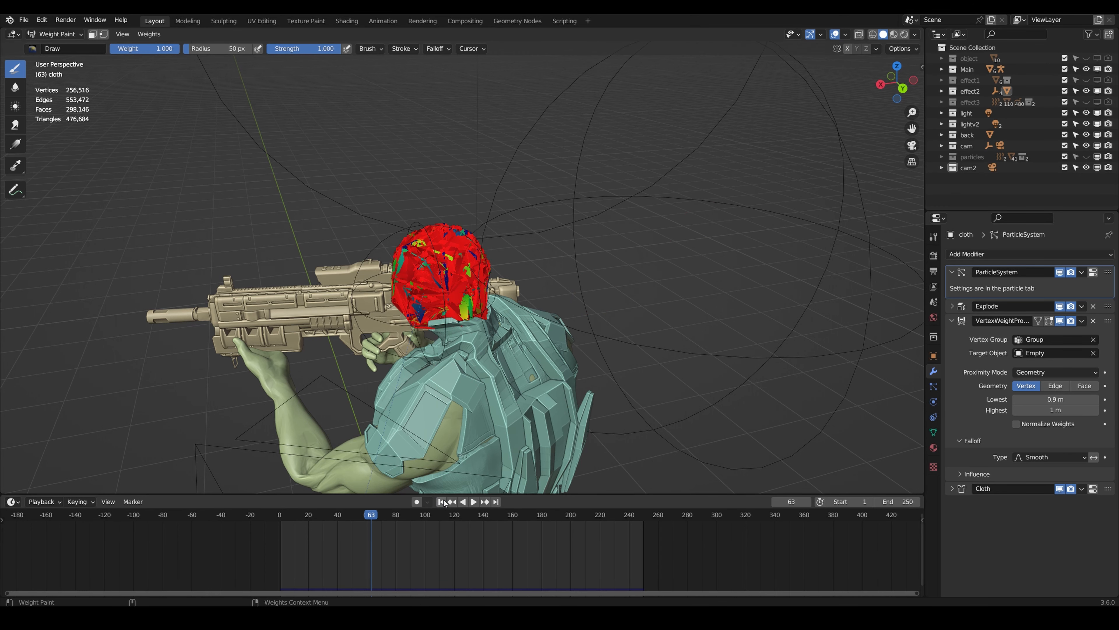
click(473, 502)
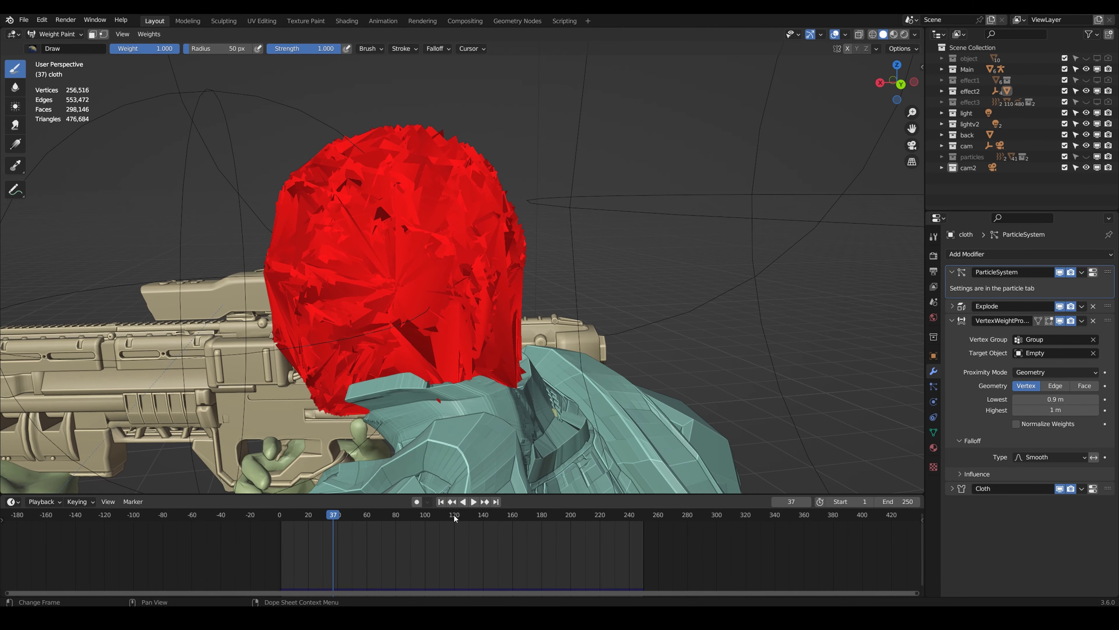
click(279, 514)
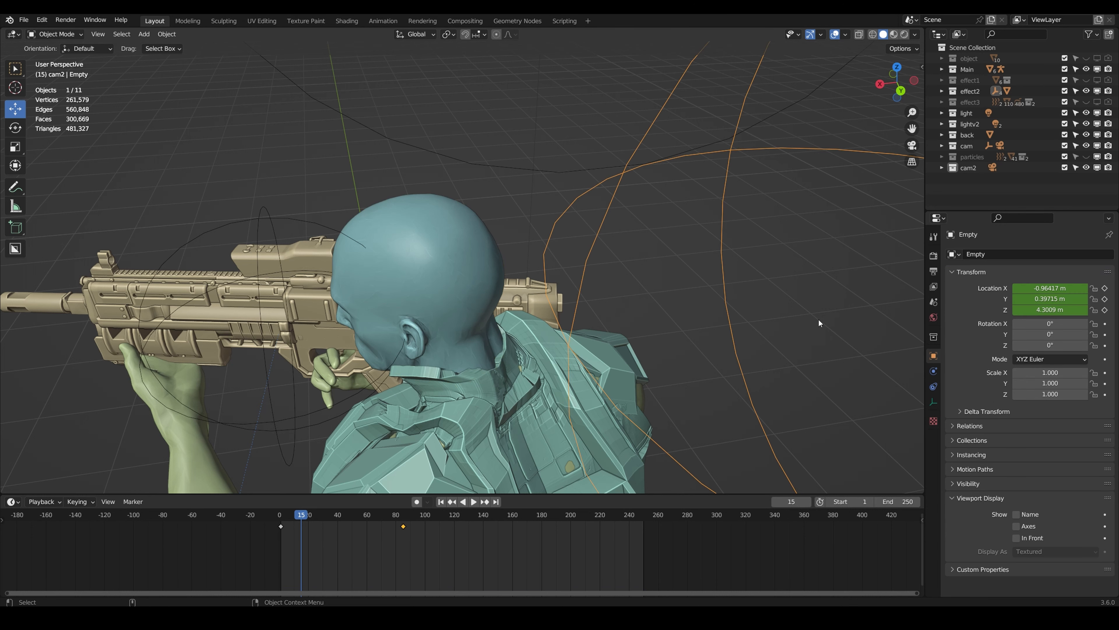
- Select the head and review its cloth physics cache, shape and collision settings
click(407, 286)
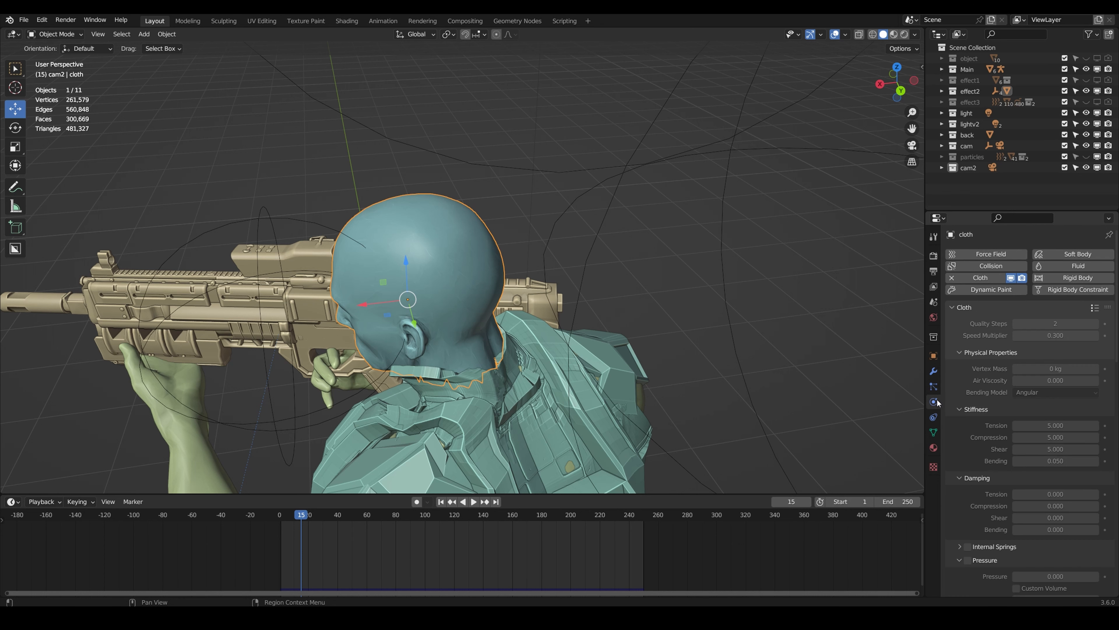
mouse_move(1005, 343)
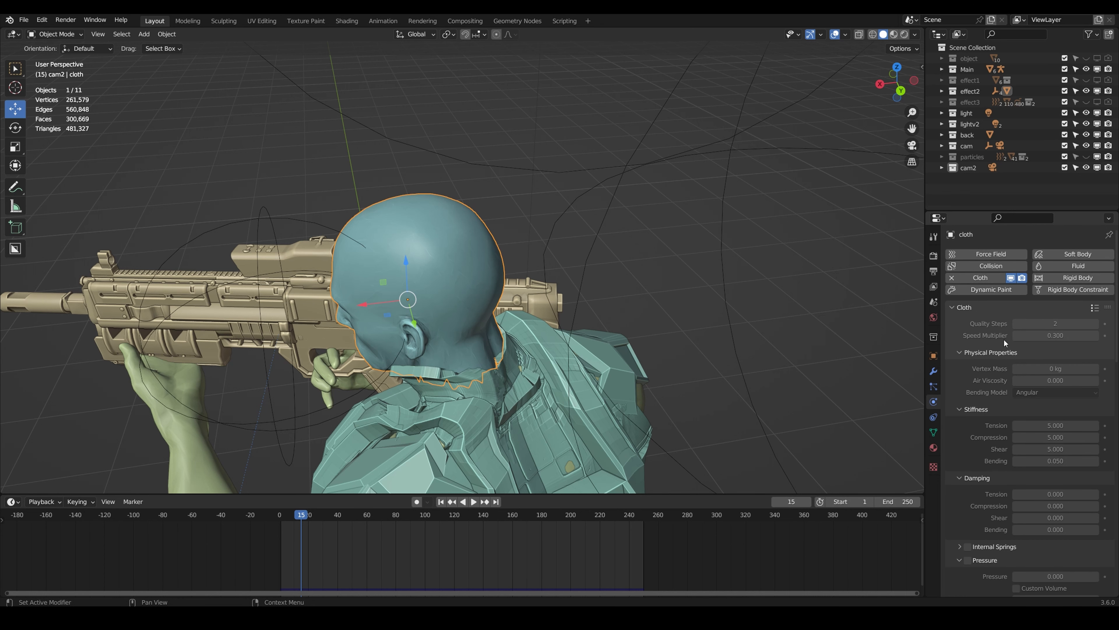
scroll(down, 3)
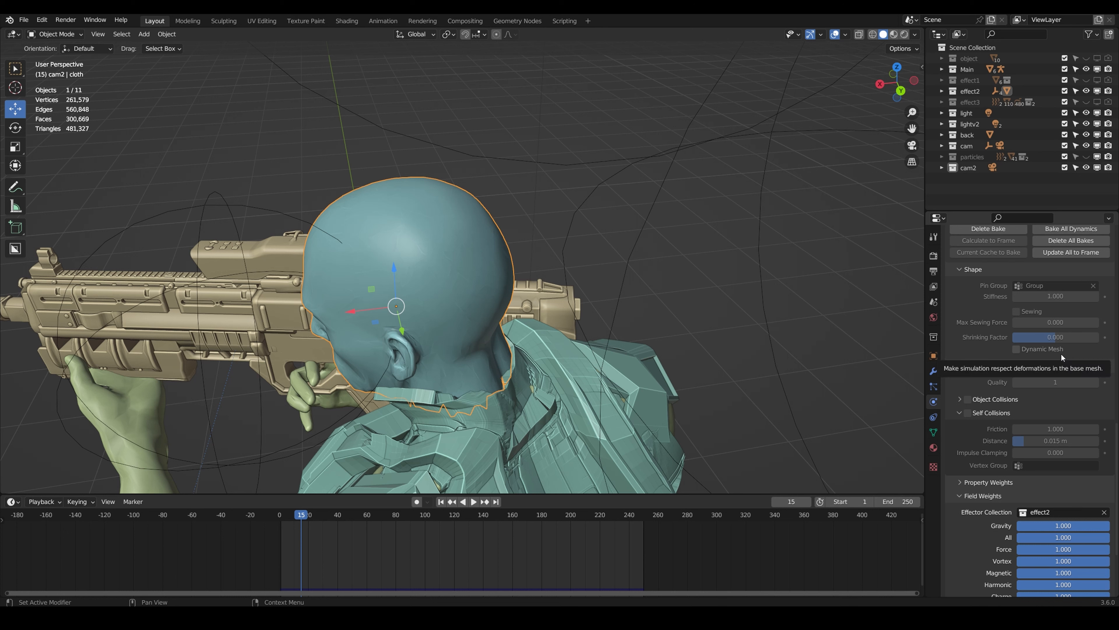
scroll(up, 3)
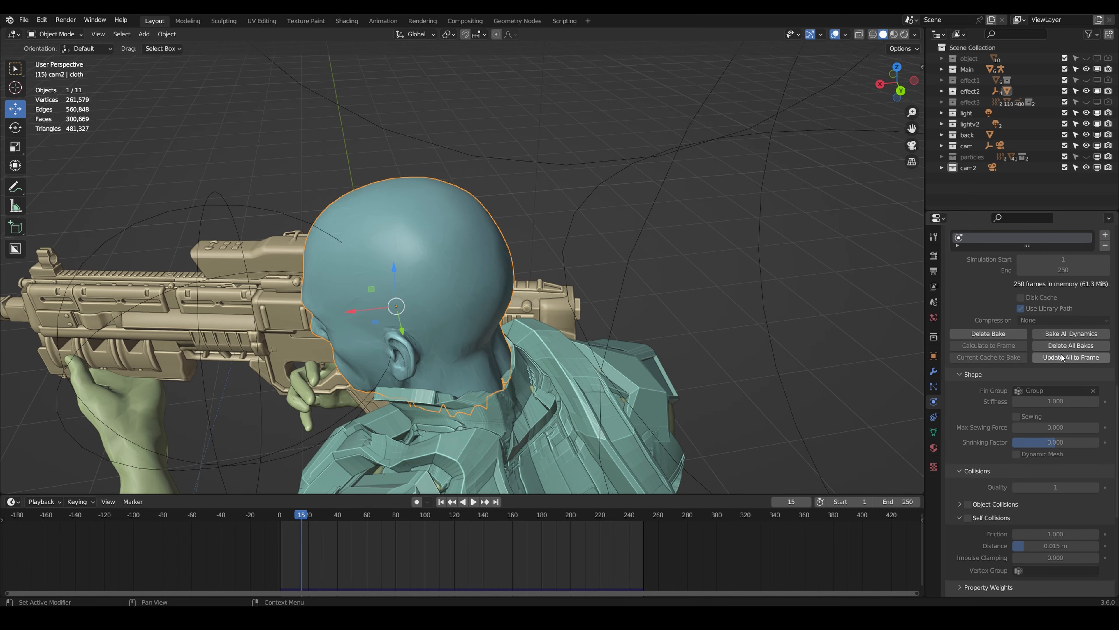
scroll(down, 3)
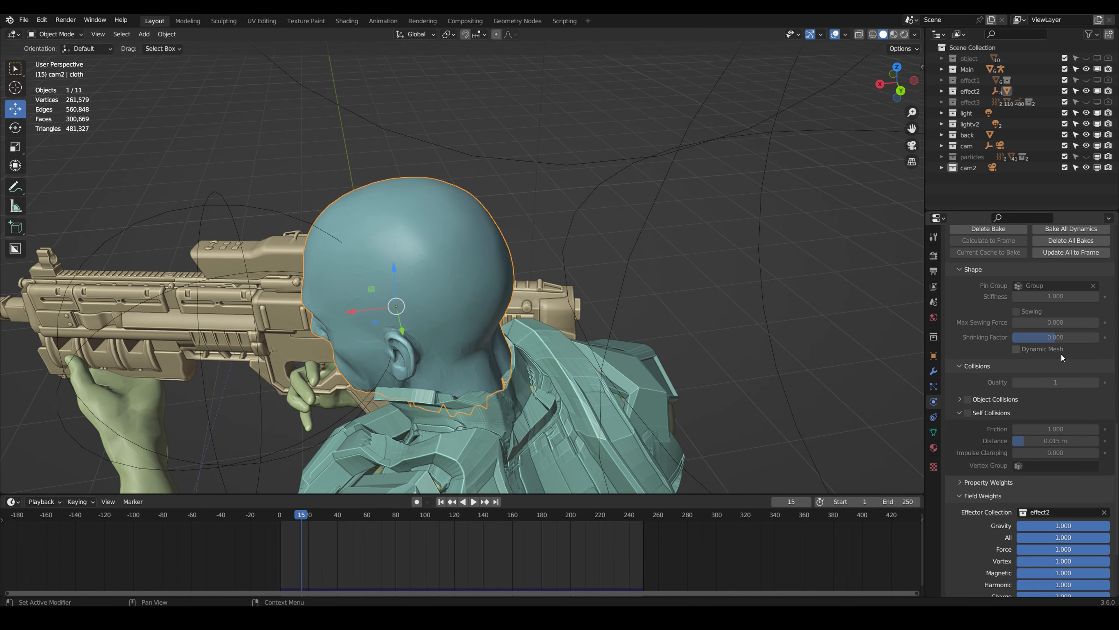
scroll(up, 3)
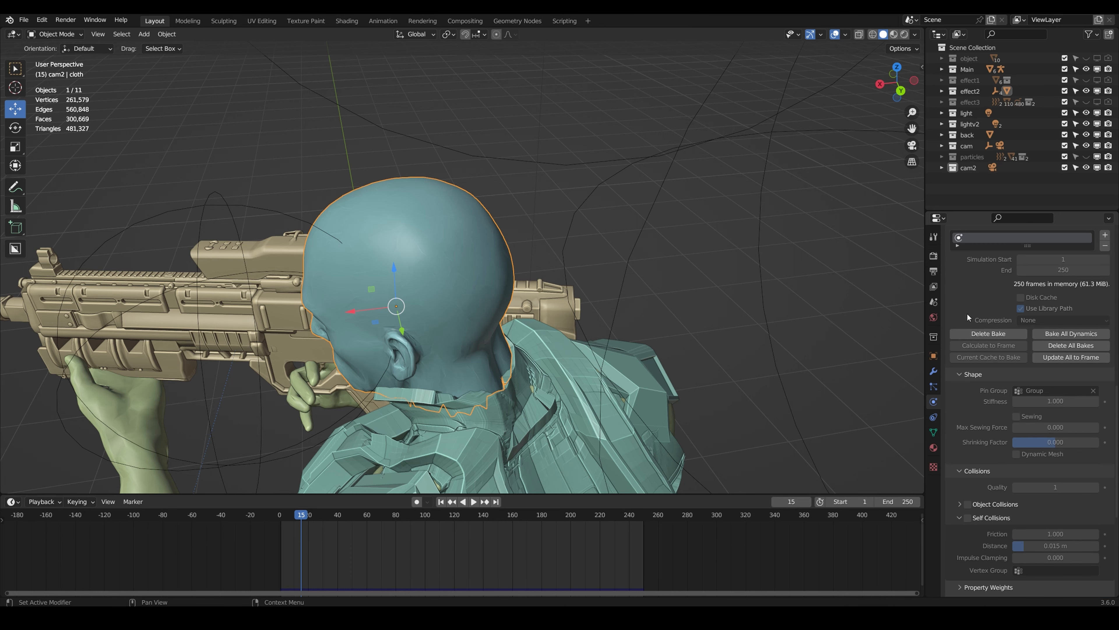
scroll(up, 3)
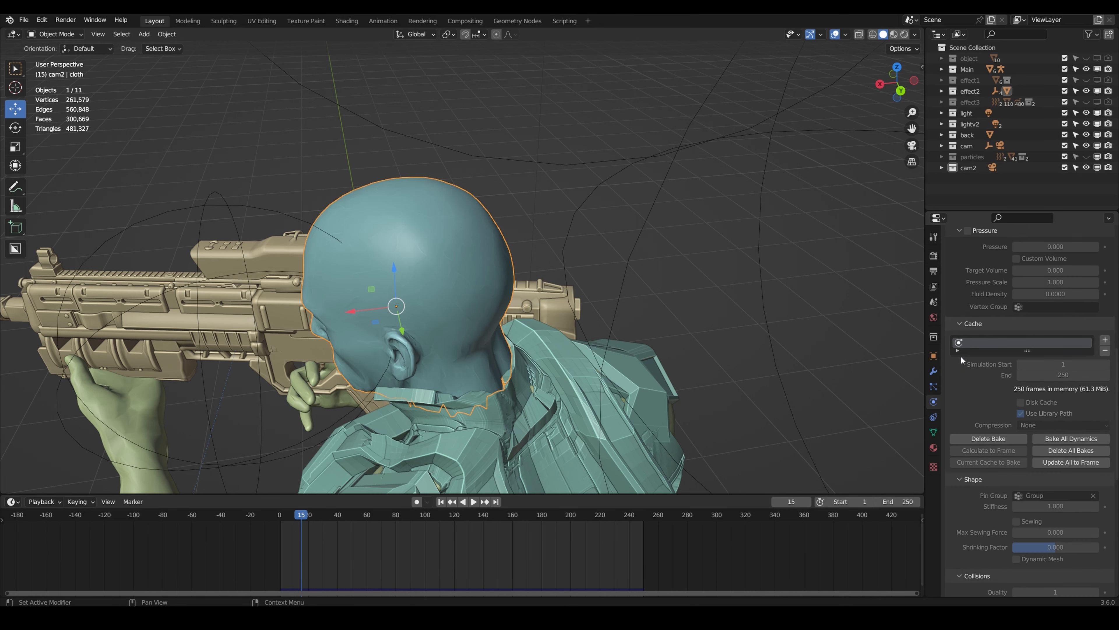
scroll(down, 3)
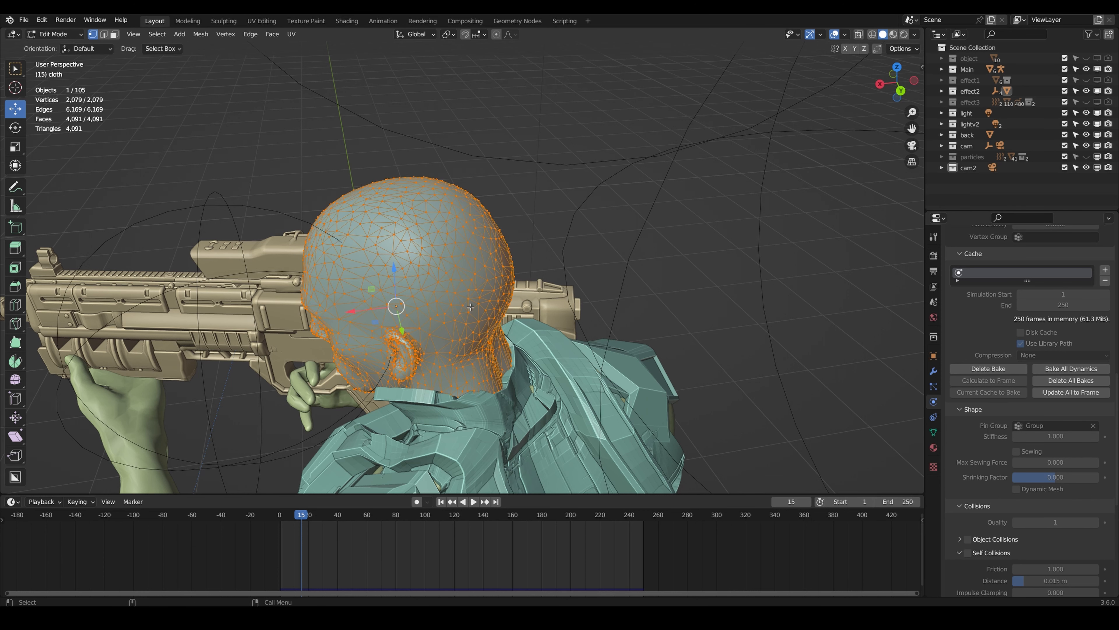
mouse_move(486, 276)
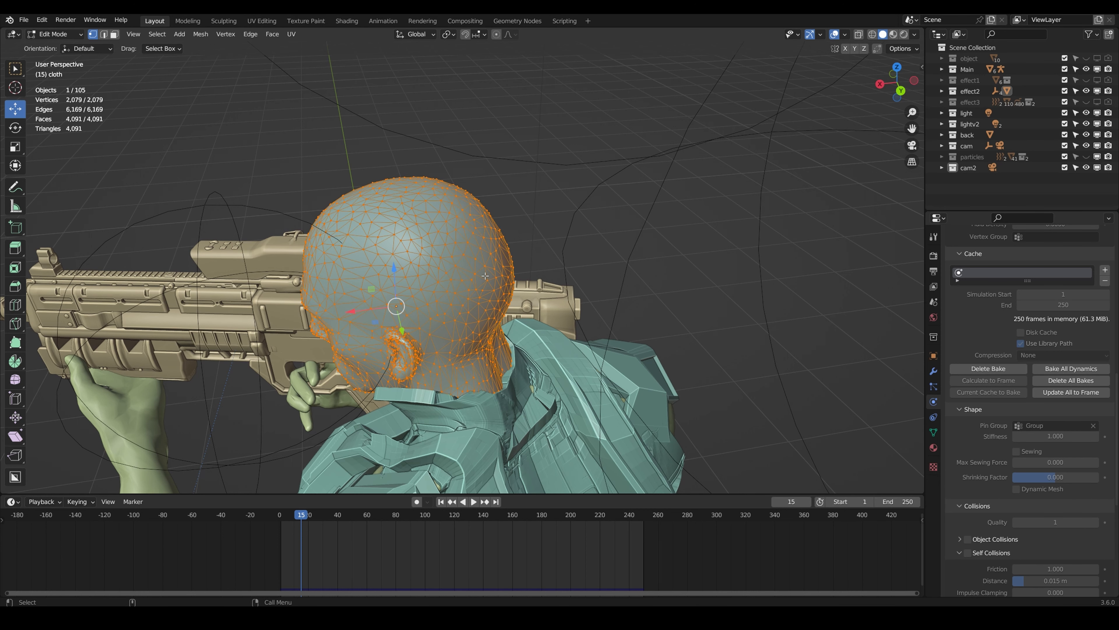
- Show the head mesh's single vertex group Group at weight 1.000
click(933, 386)
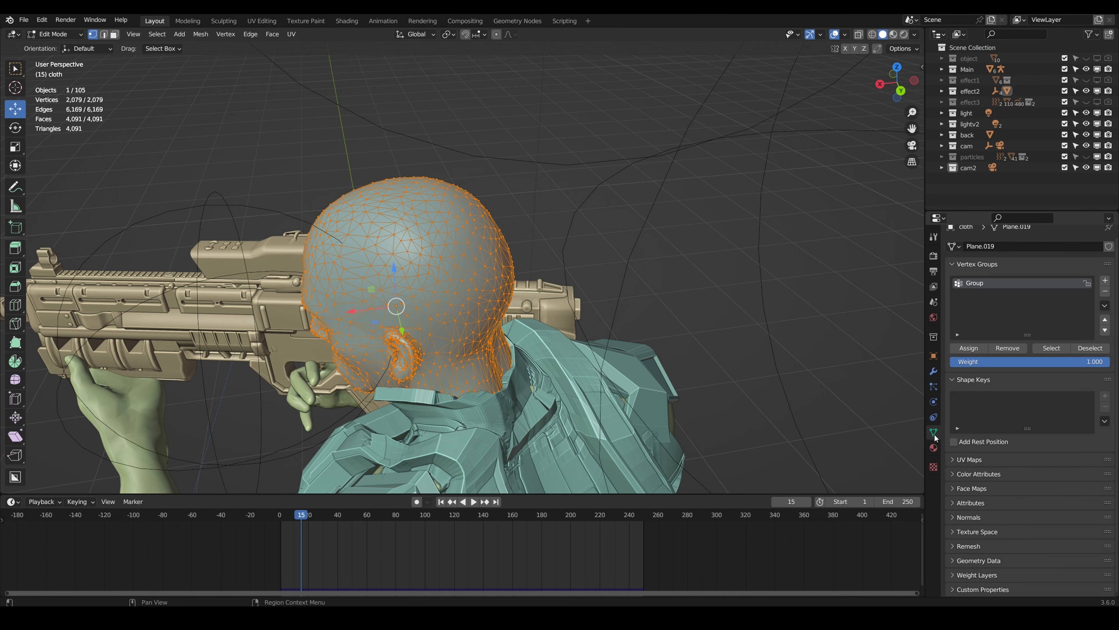
mouse_move(933, 430)
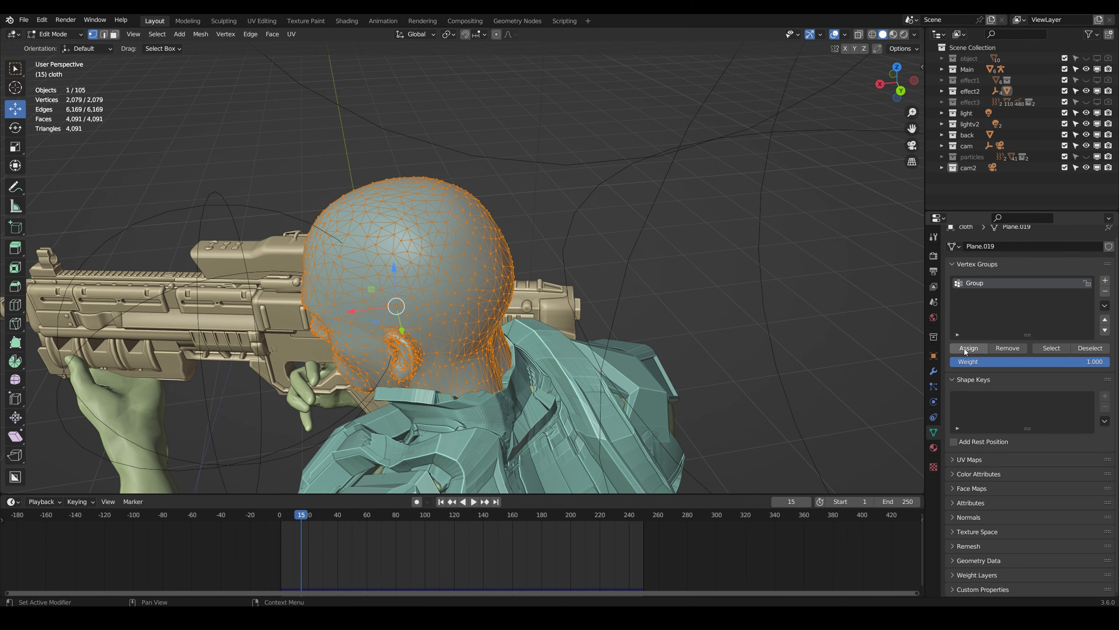
mouse_move(602, 336)
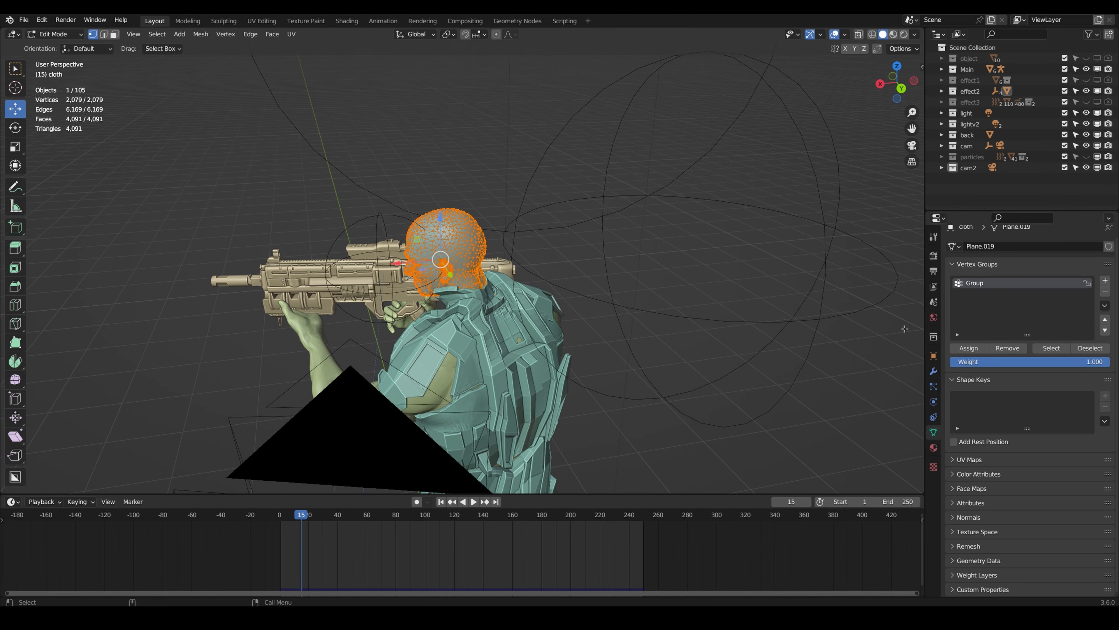
- Set Group as the cloth's pin group and save the scene as a26.blend
click(932, 386)
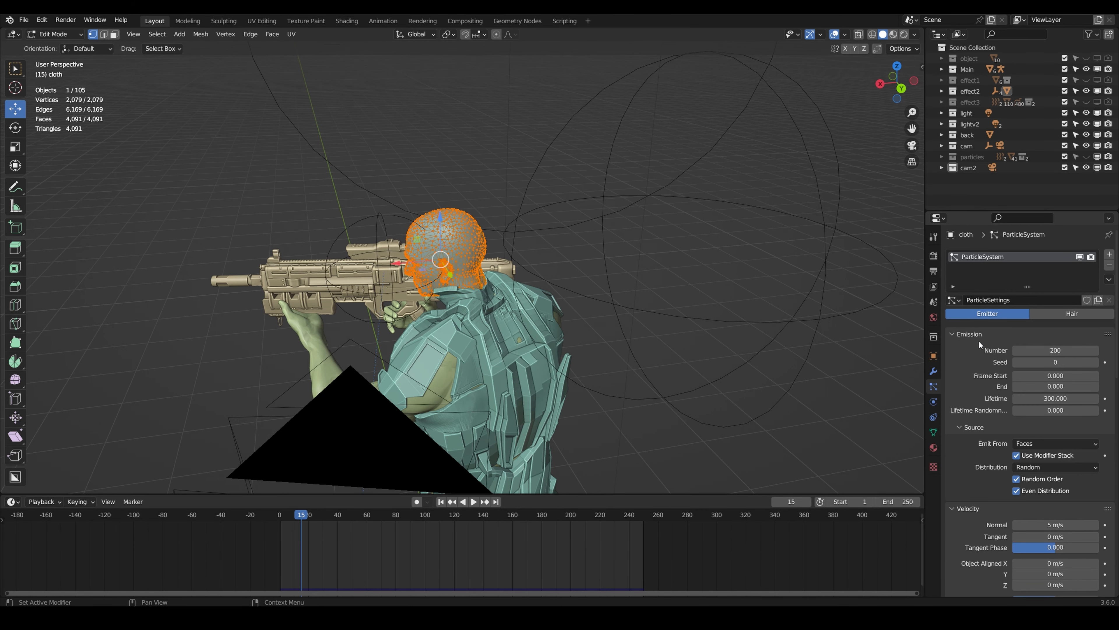
scroll(down, 3)
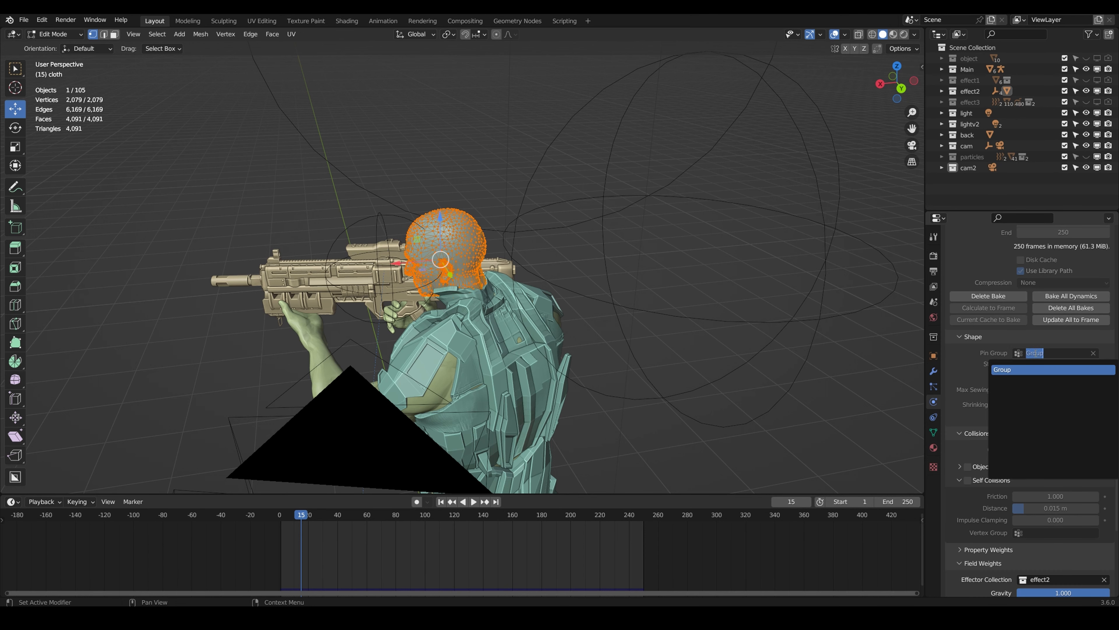
click(1053, 369)
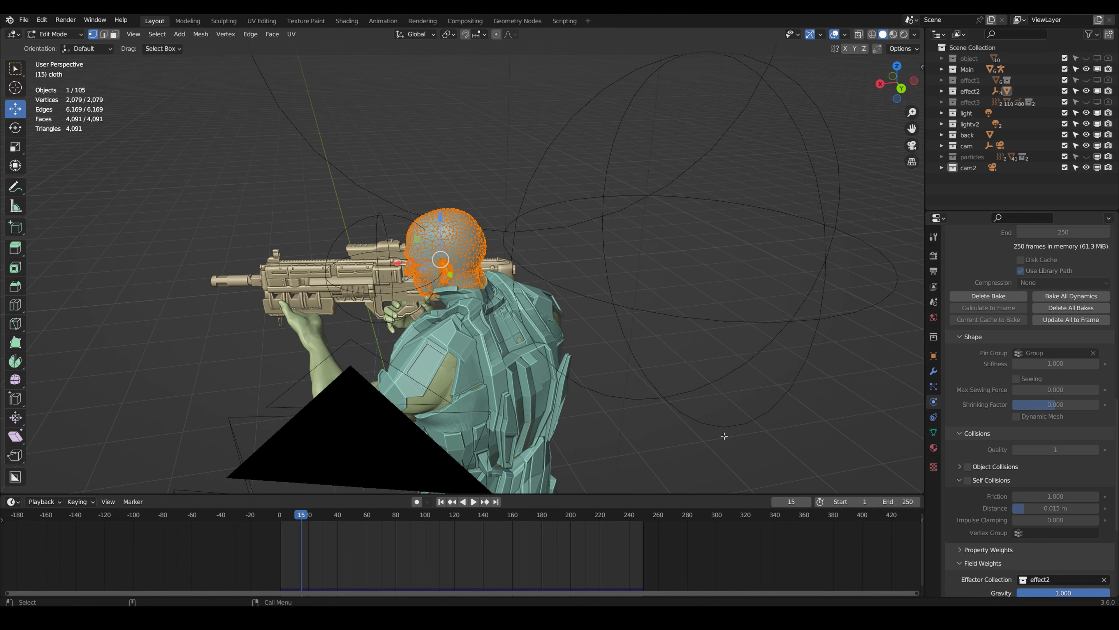
key(Tab)
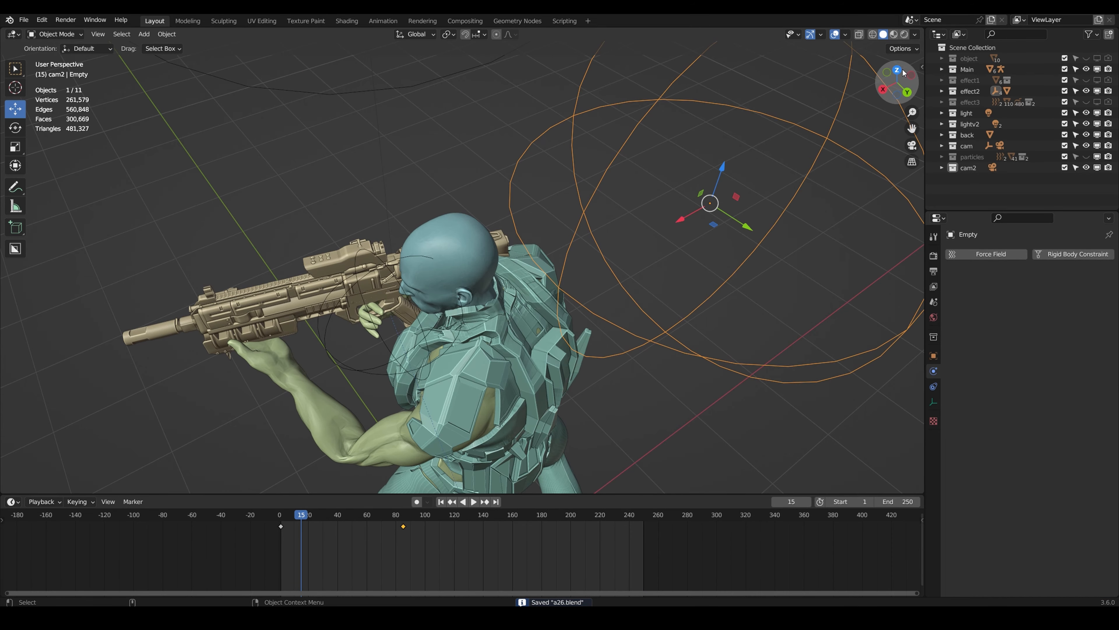
- Play the head explosion with effect3 shown instead of effect2 and save the scene
click(473, 501)
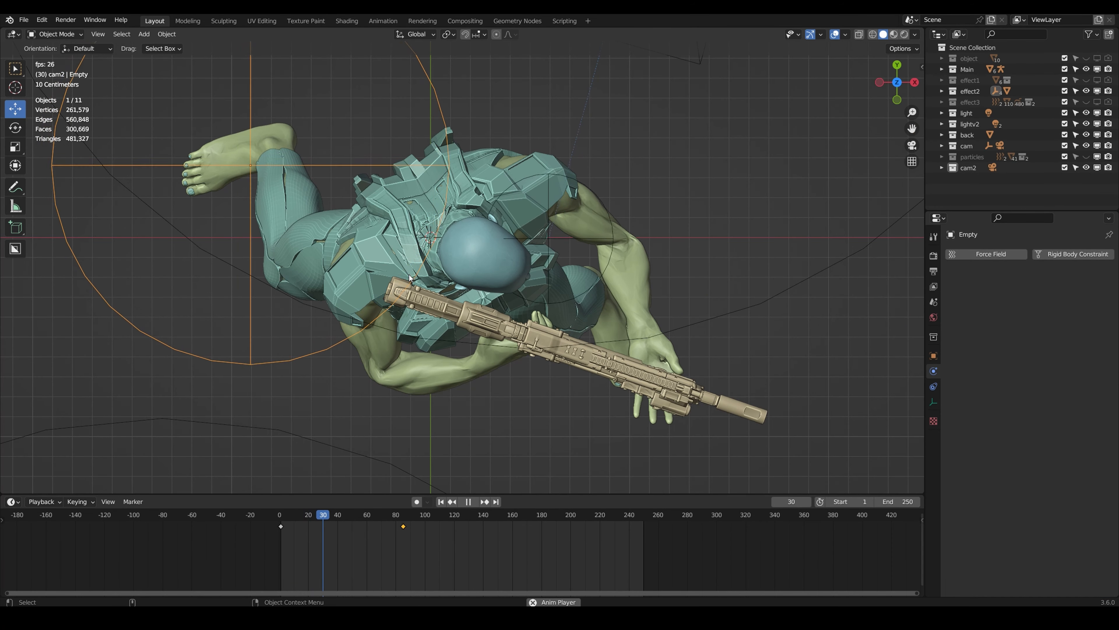
click(394, 514)
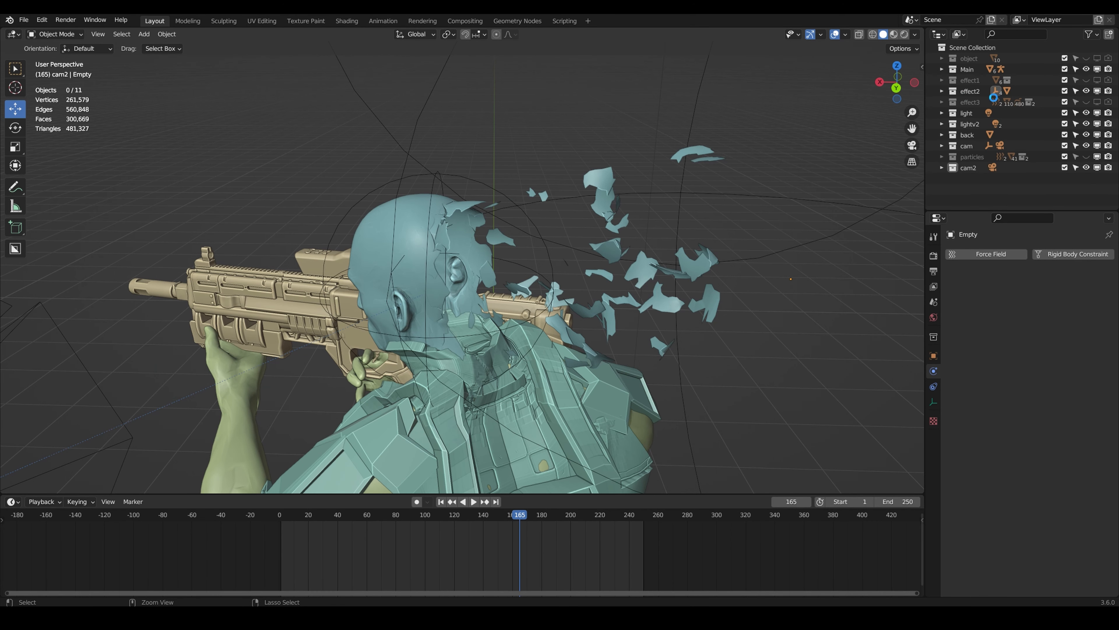
key(ctrl+s)
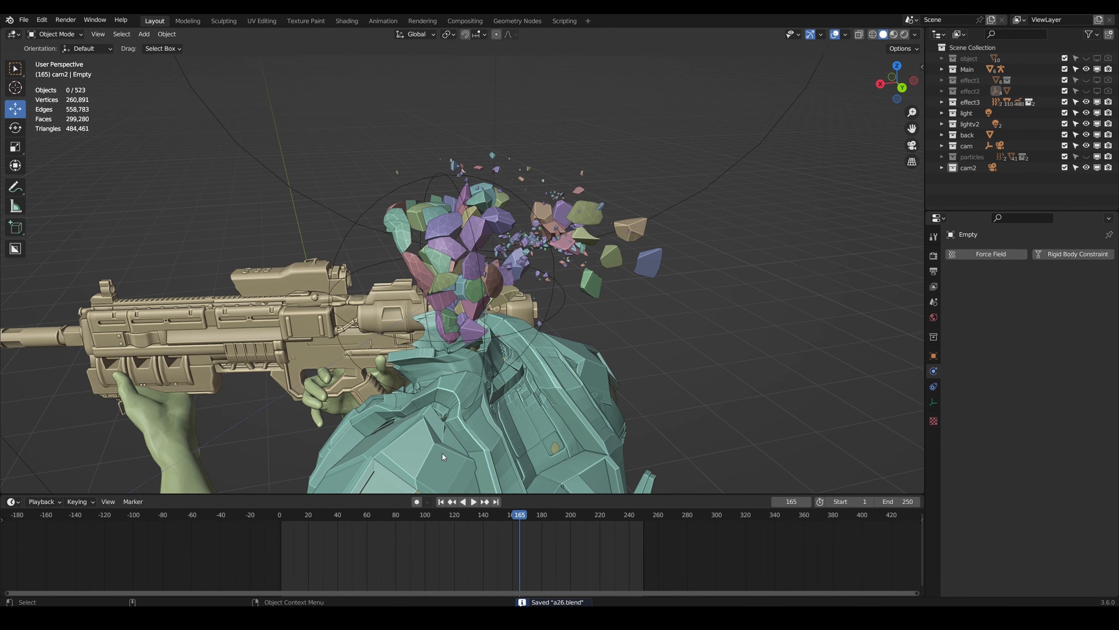
click(441, 501)
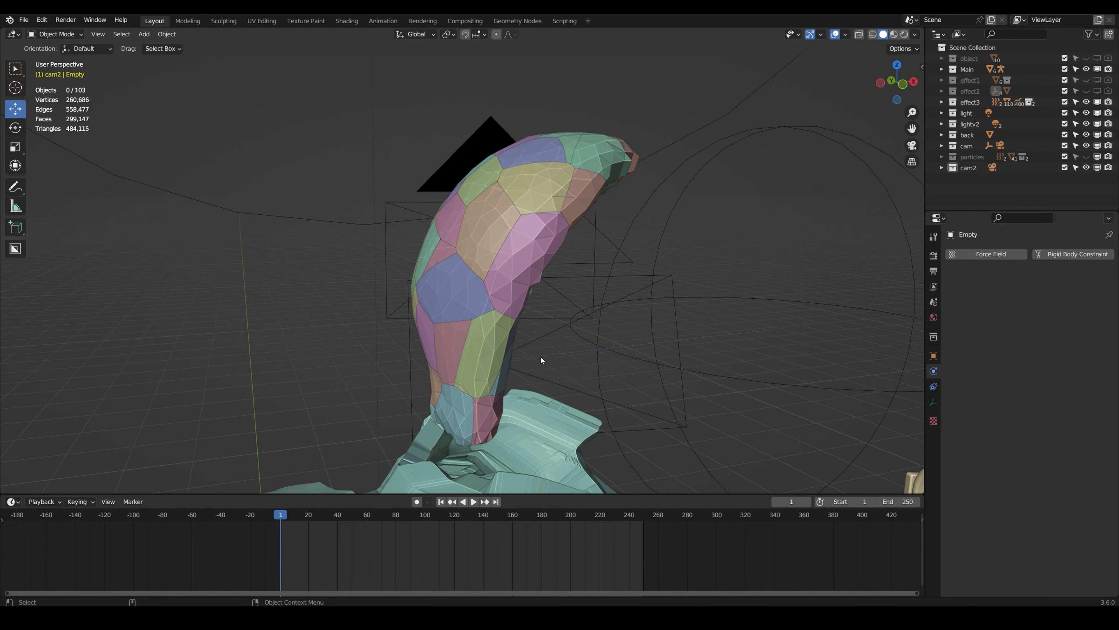
click(473, 502)
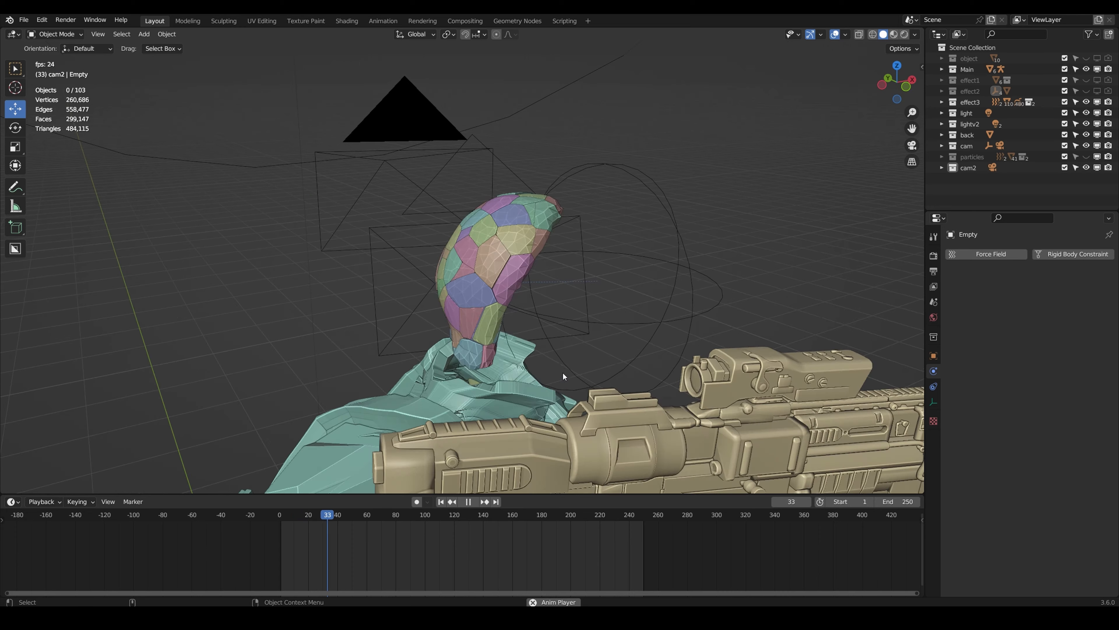
click(483, 501)
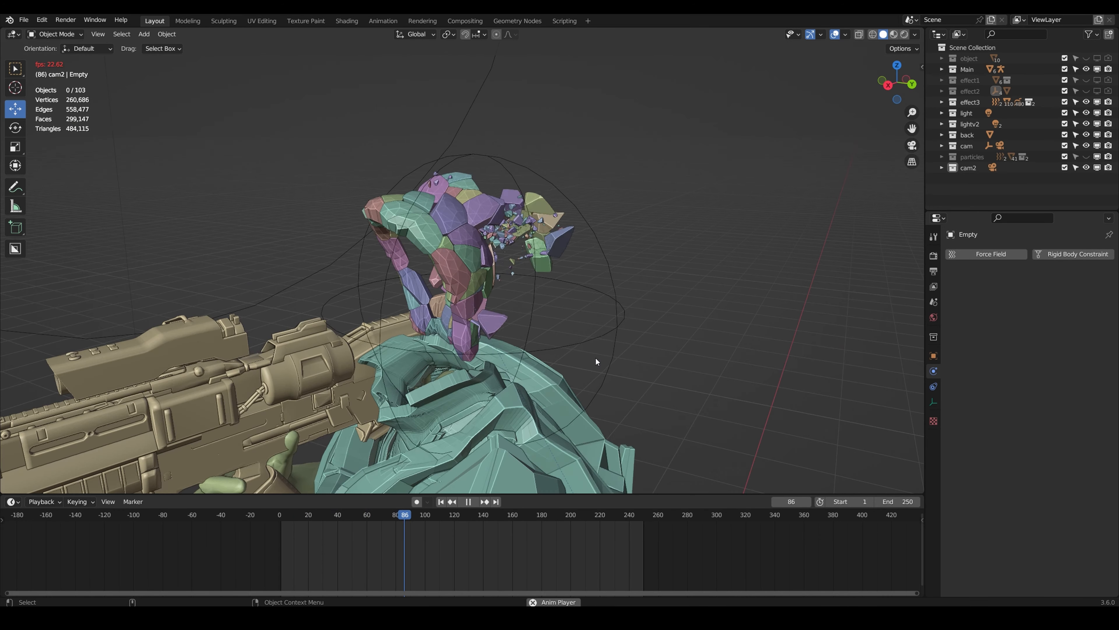
click(468, 501)
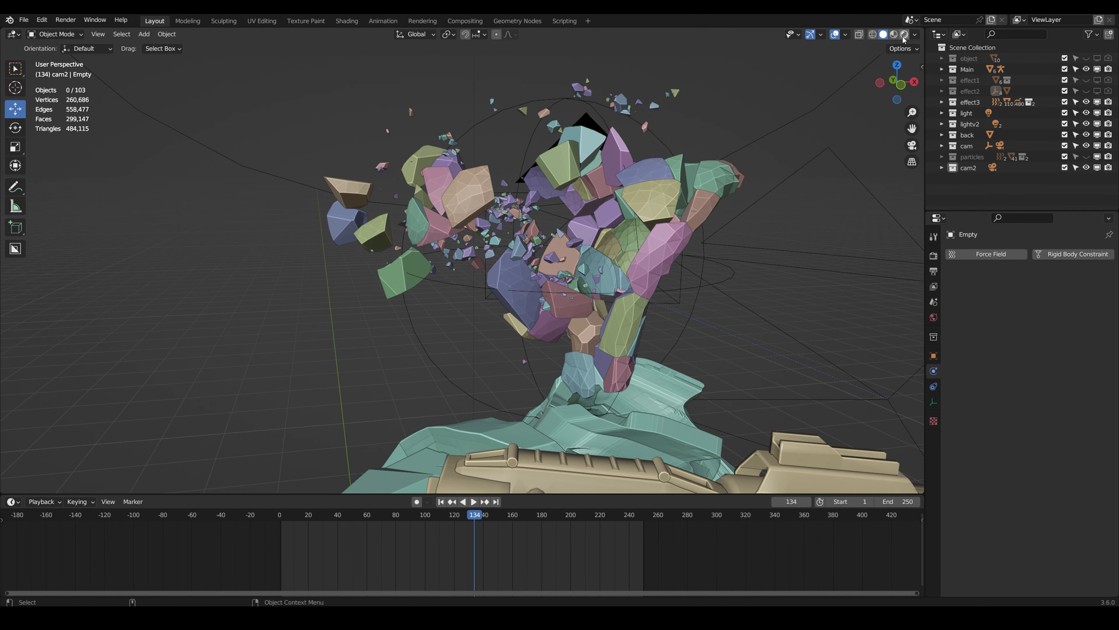
click(894, 34)
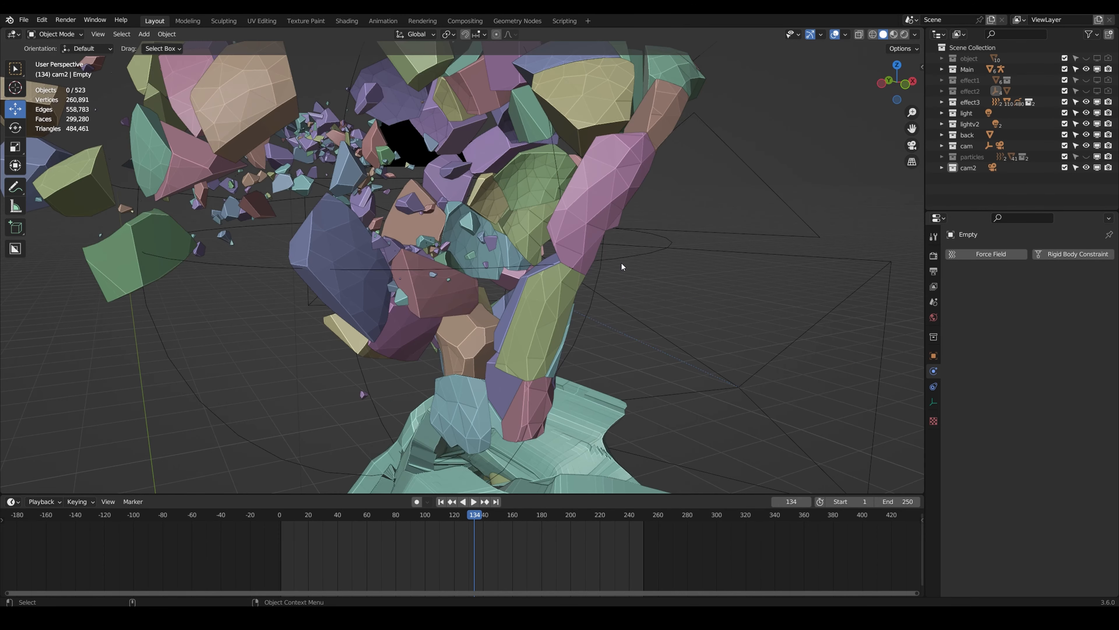
click(441, 501)
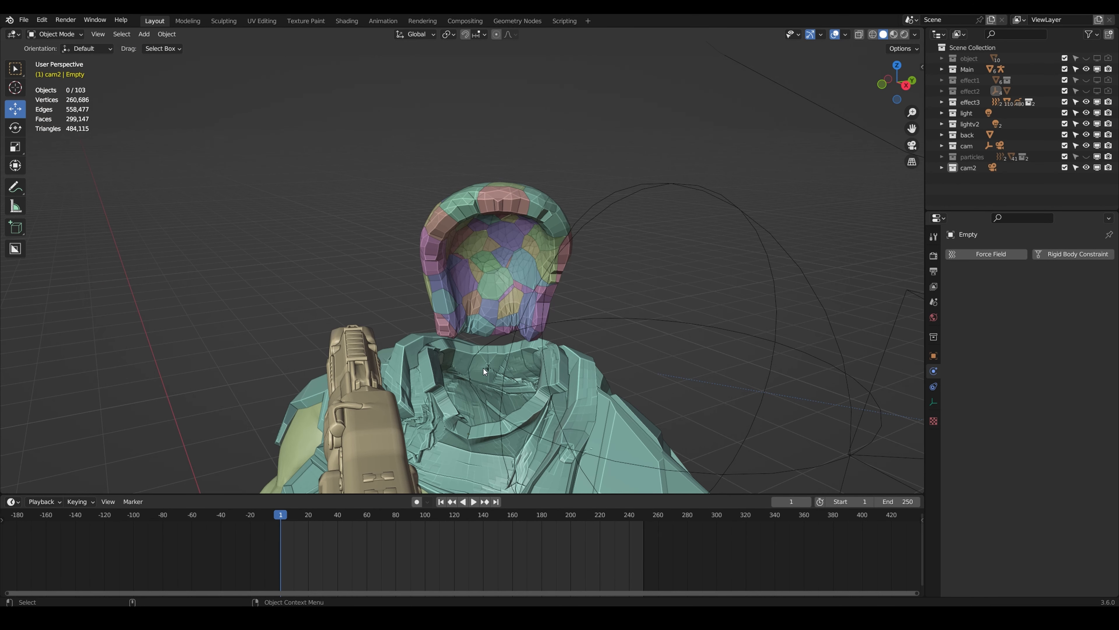
mouse_move(392, 215)
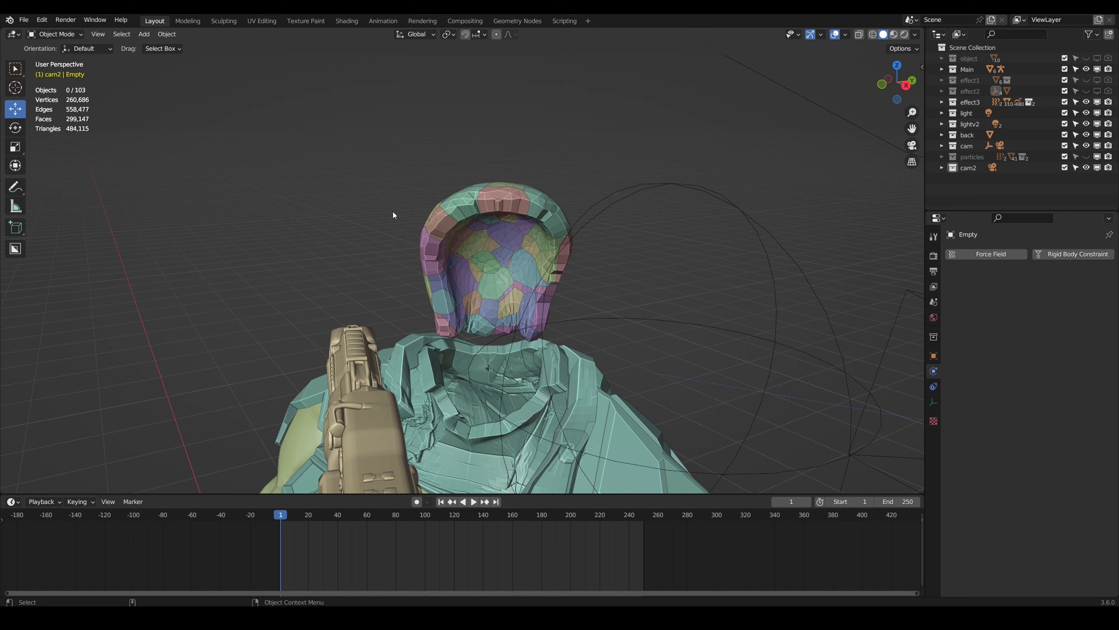
key(f3)
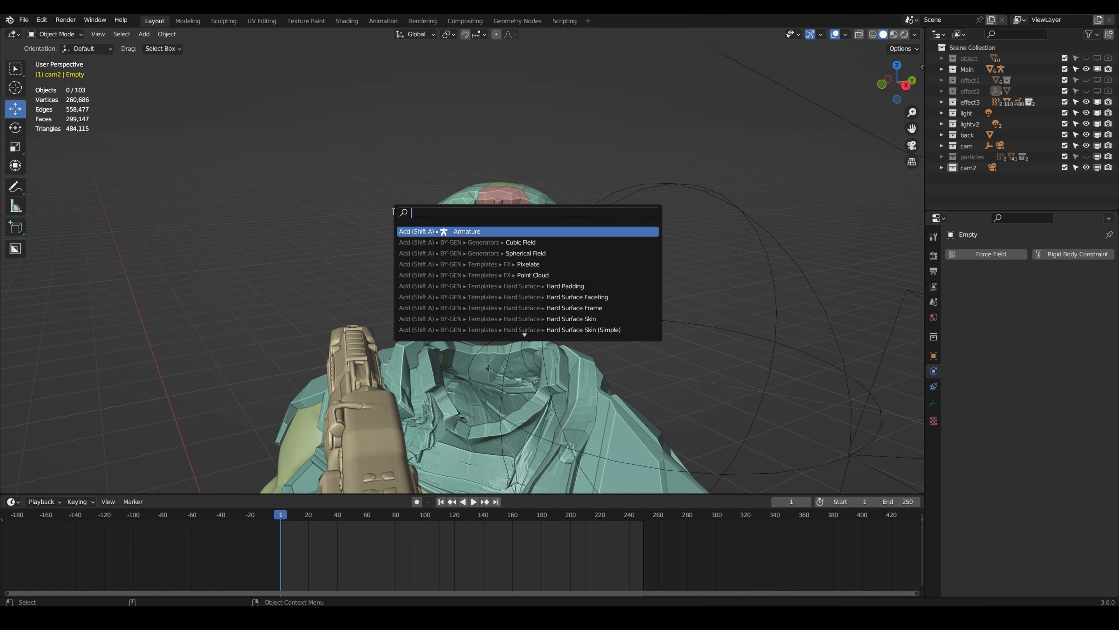
text(cell fr)
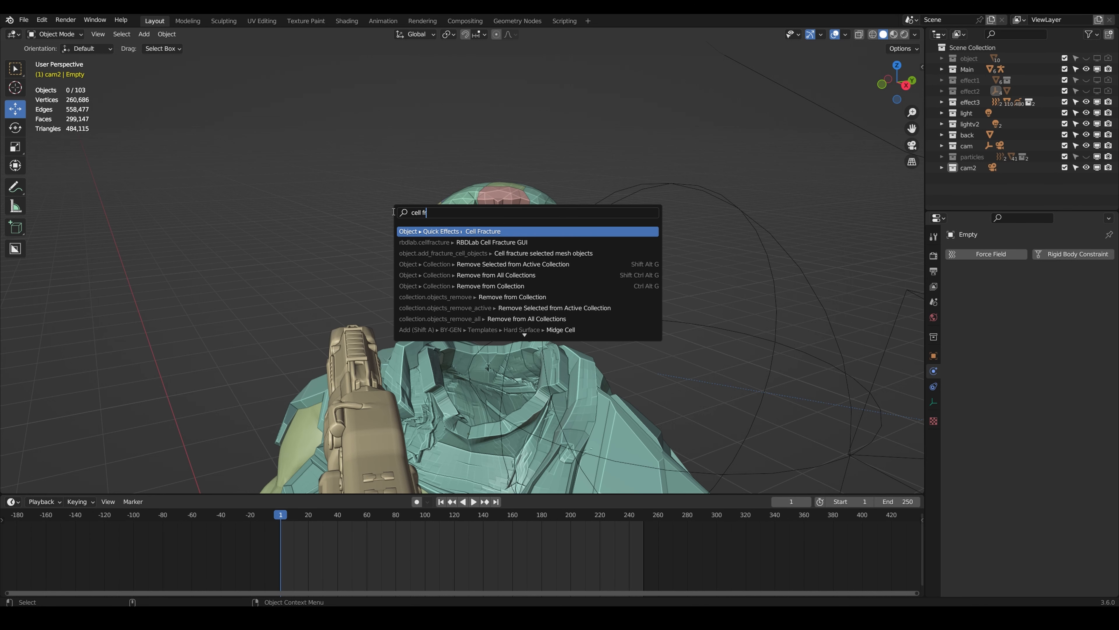
mouse_move(483, 231)
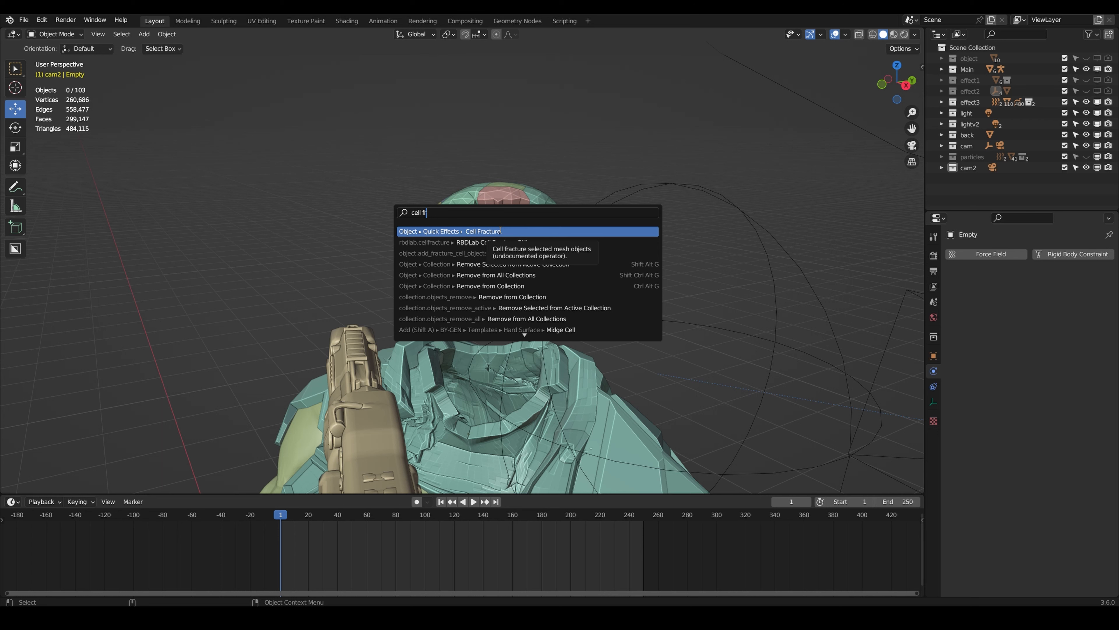
click(482, 231)
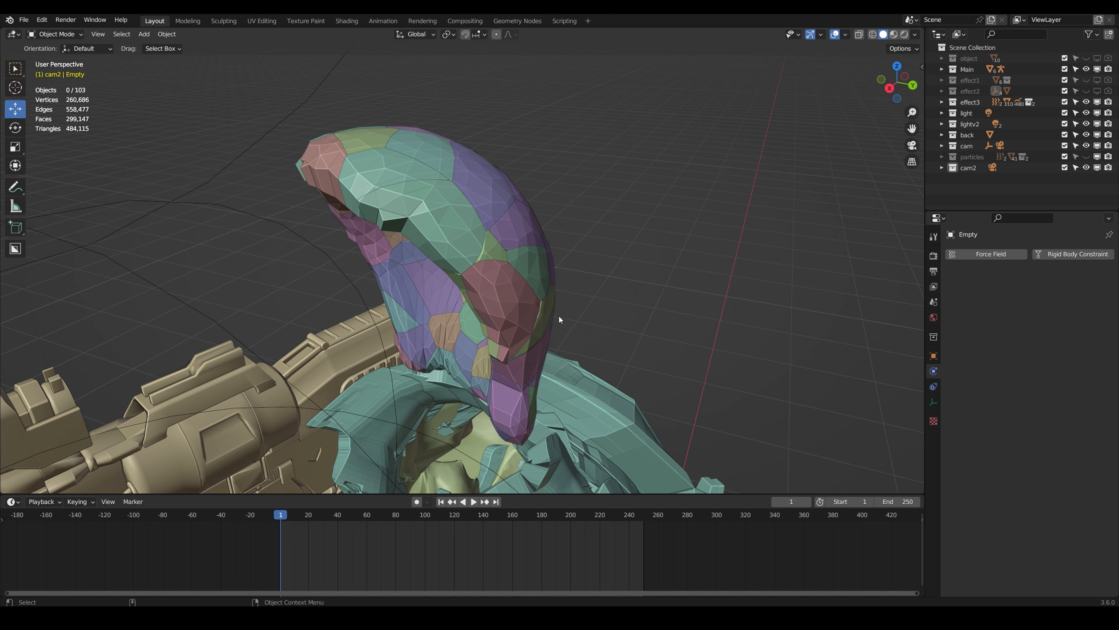
- Scrub through the head explosion and select one of the fractured shards
click(473, 502)
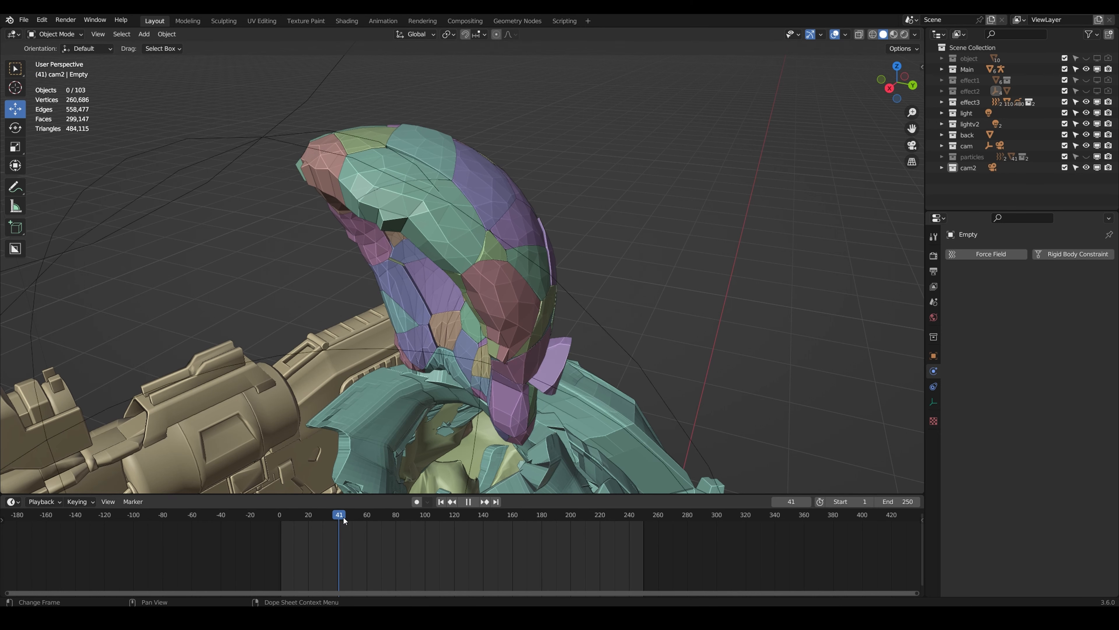
click(293, 514)
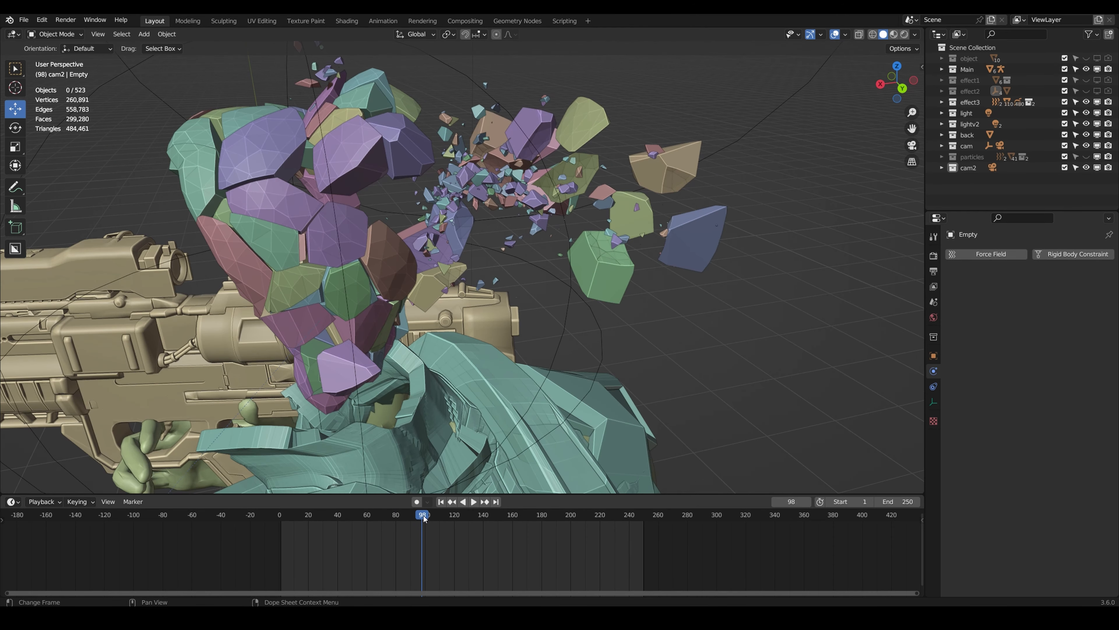
click(395, 514)
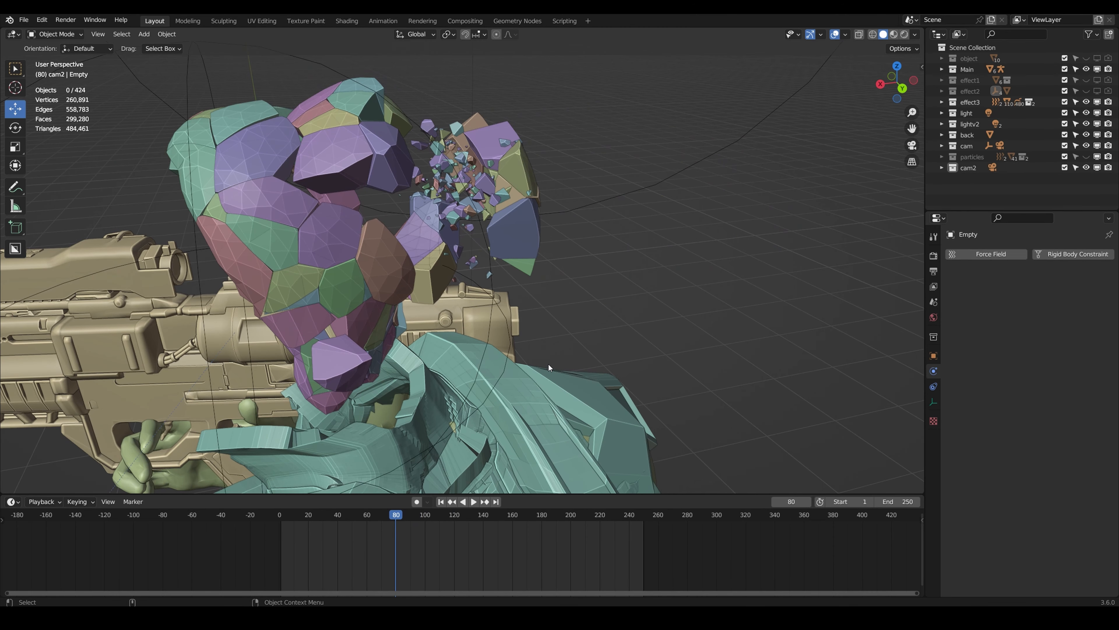
click(429, 514)
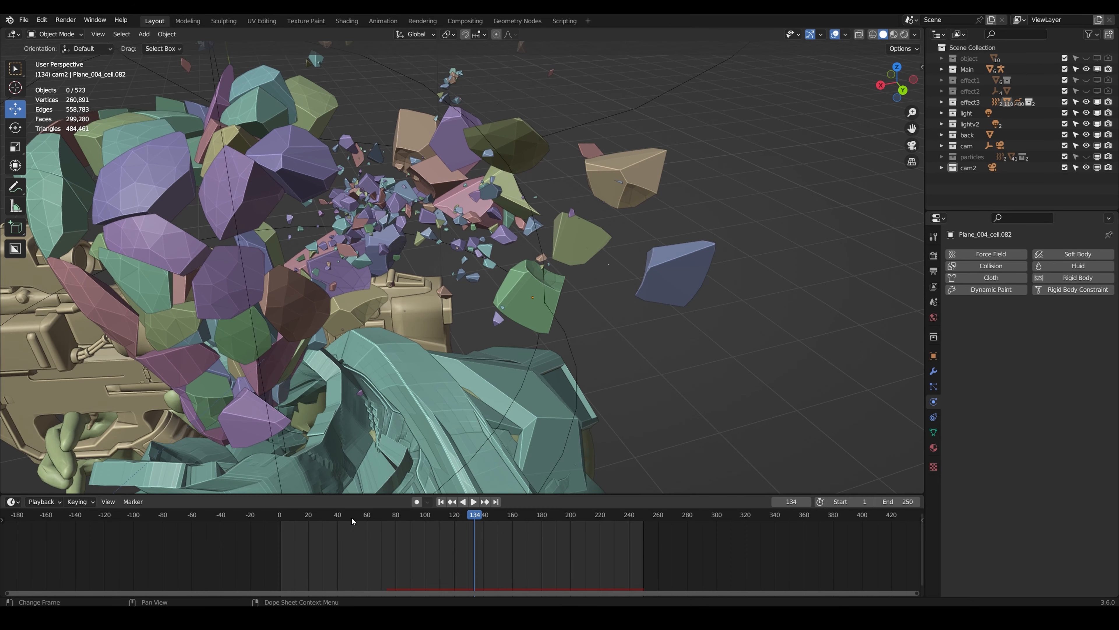
- Replay the explosion, pause mid-burst and show the shard's debris material
click(473, 501)
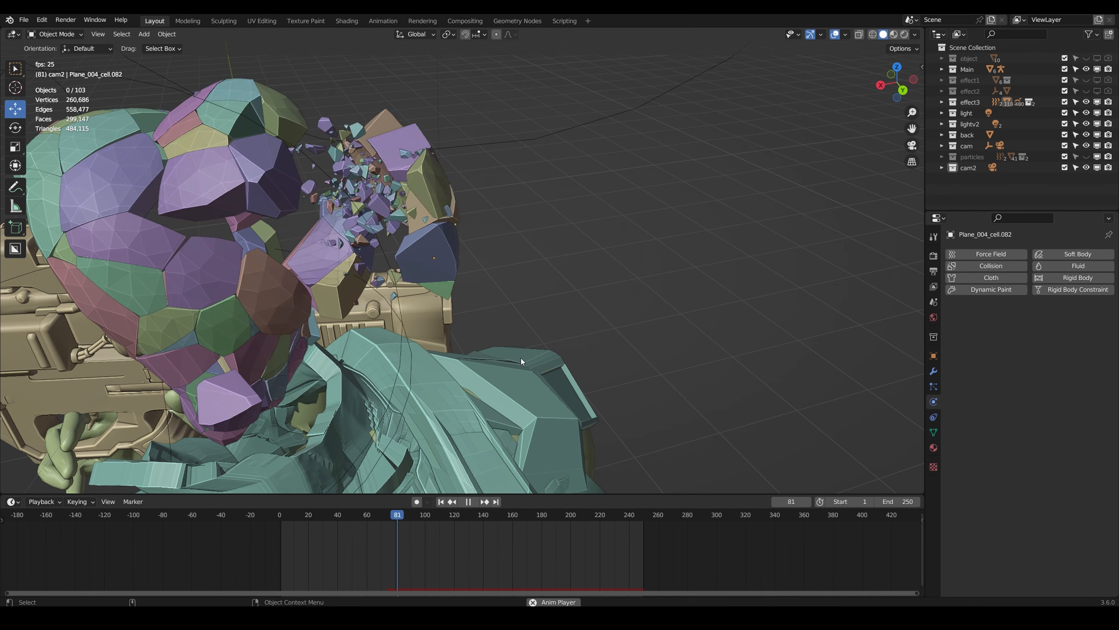
click(468, 501)
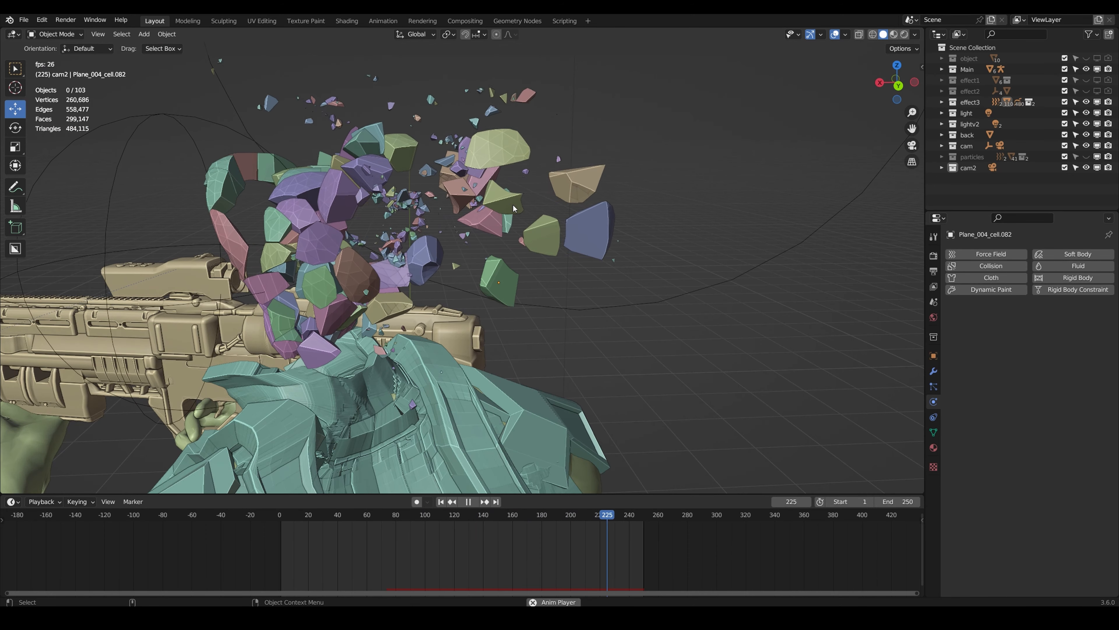
click(312, 514)
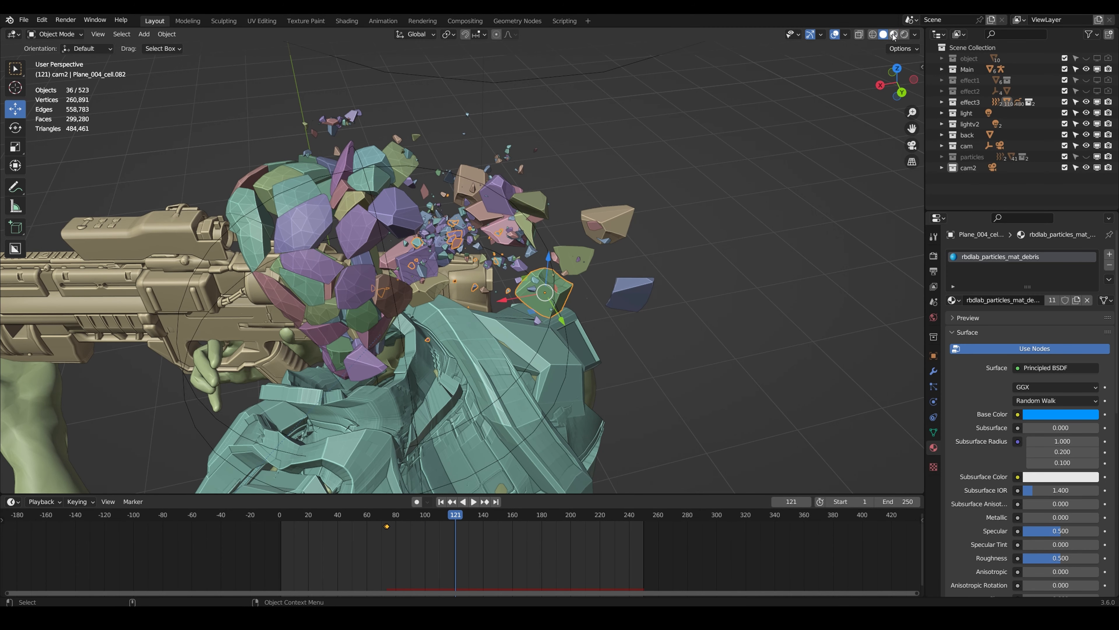
- Preview the scene with materials, return to frame start in Solid shading with effect2 visible
click(892, 34)
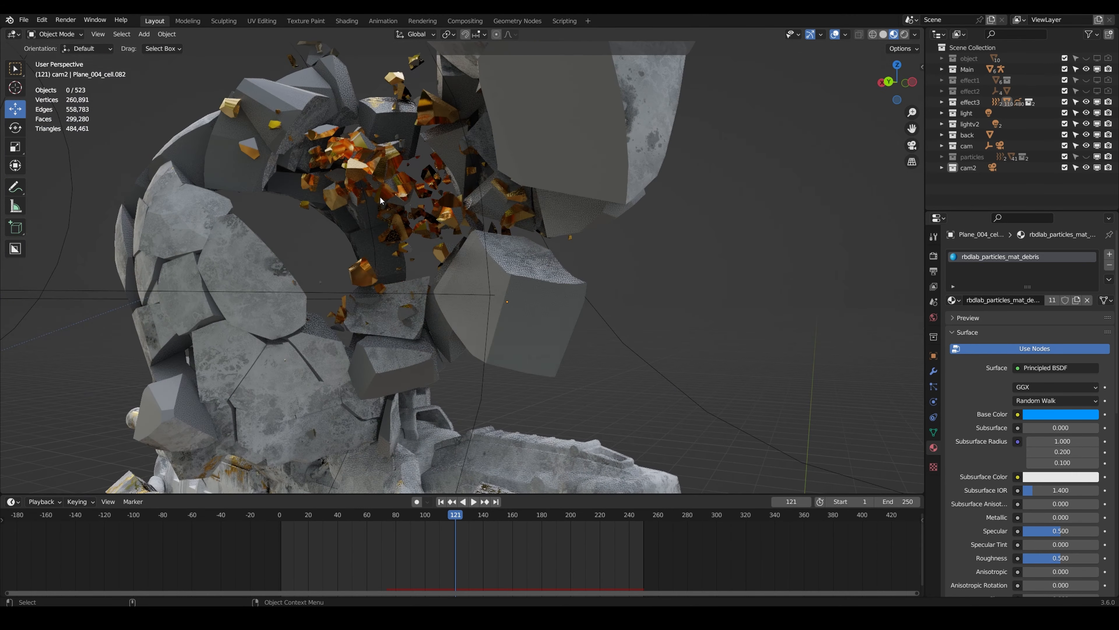
click(473, 501)
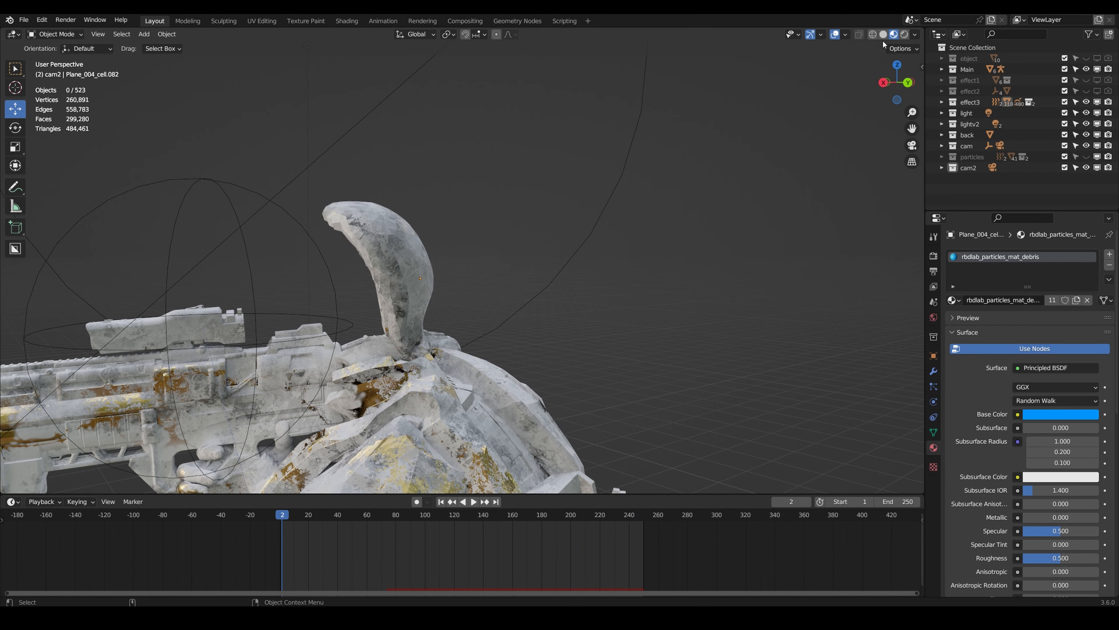
click(872, 34)
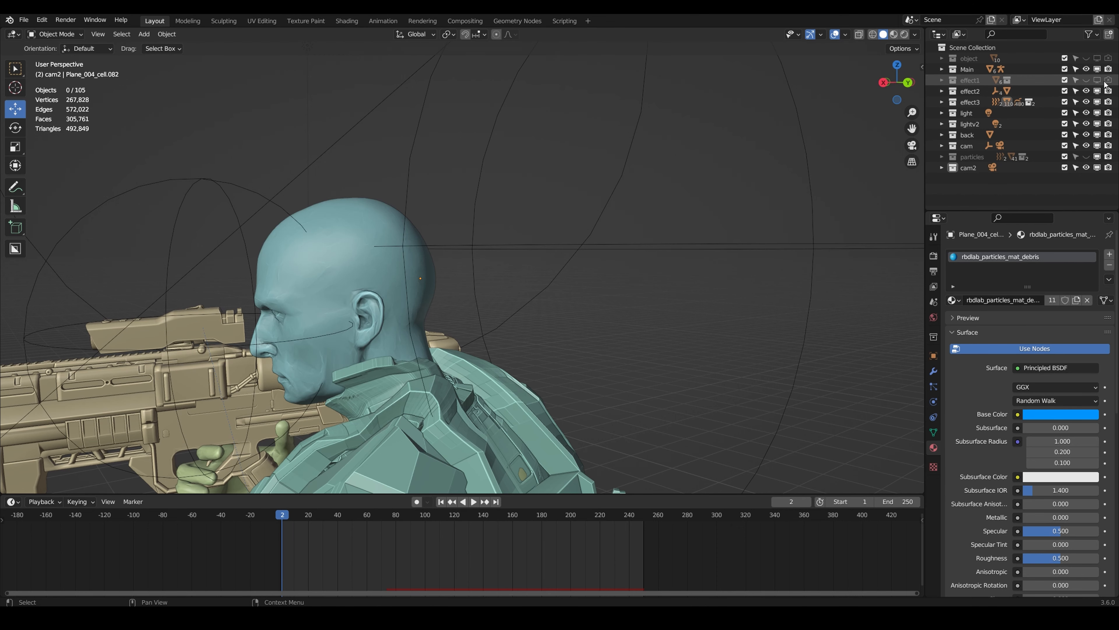
- Show effect1, play all three effects together and save the scene with Ctrl+S
click(473, 501)
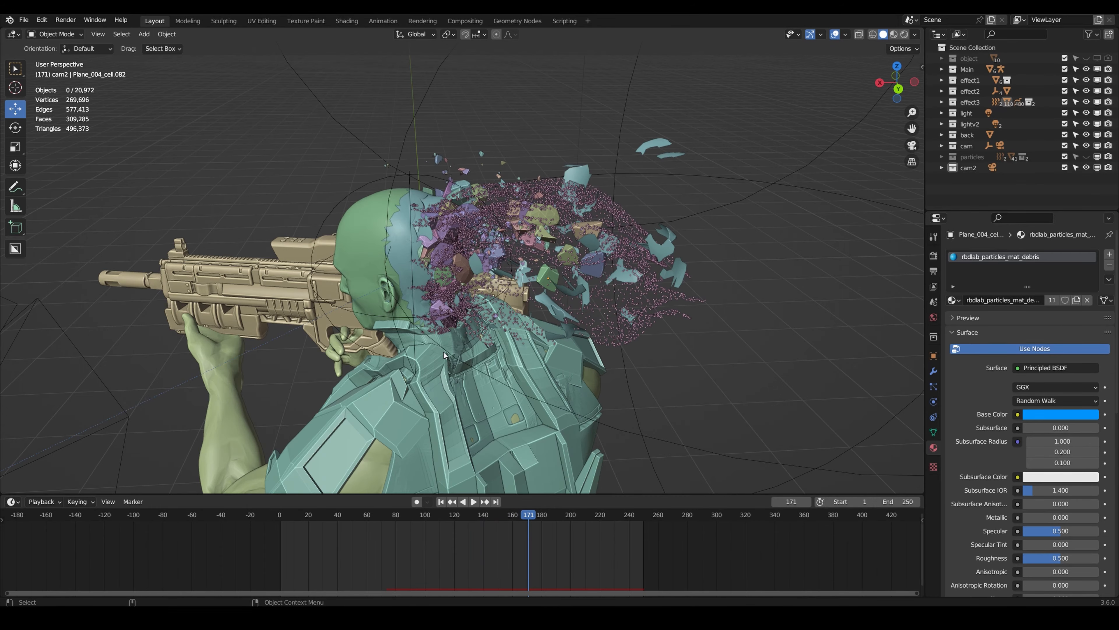
click(441, 502)
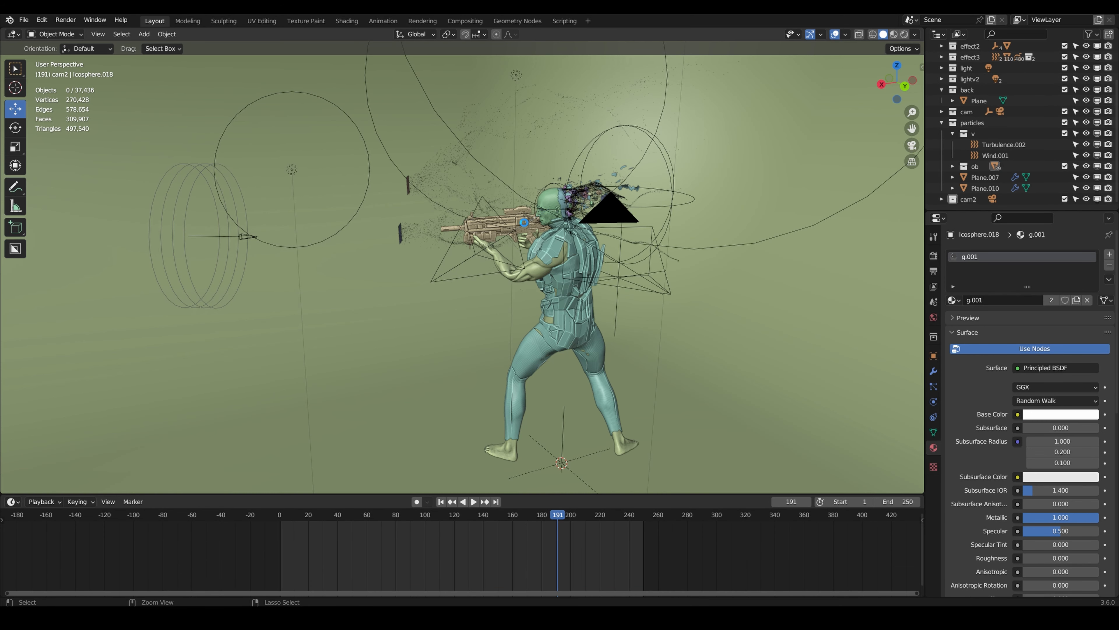
key(Ctrl+S)
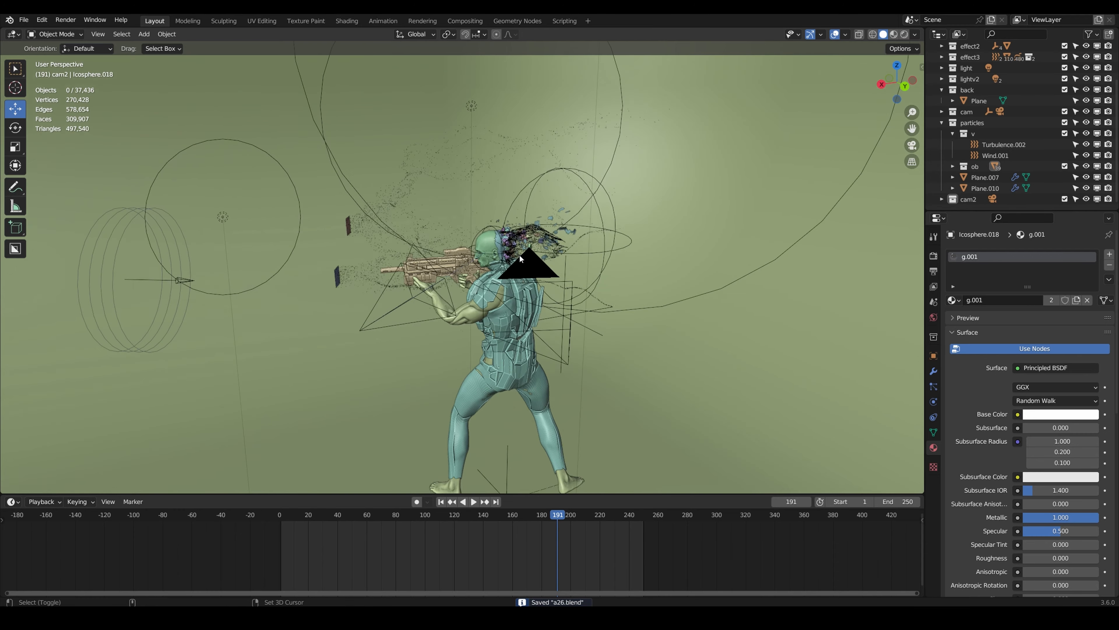